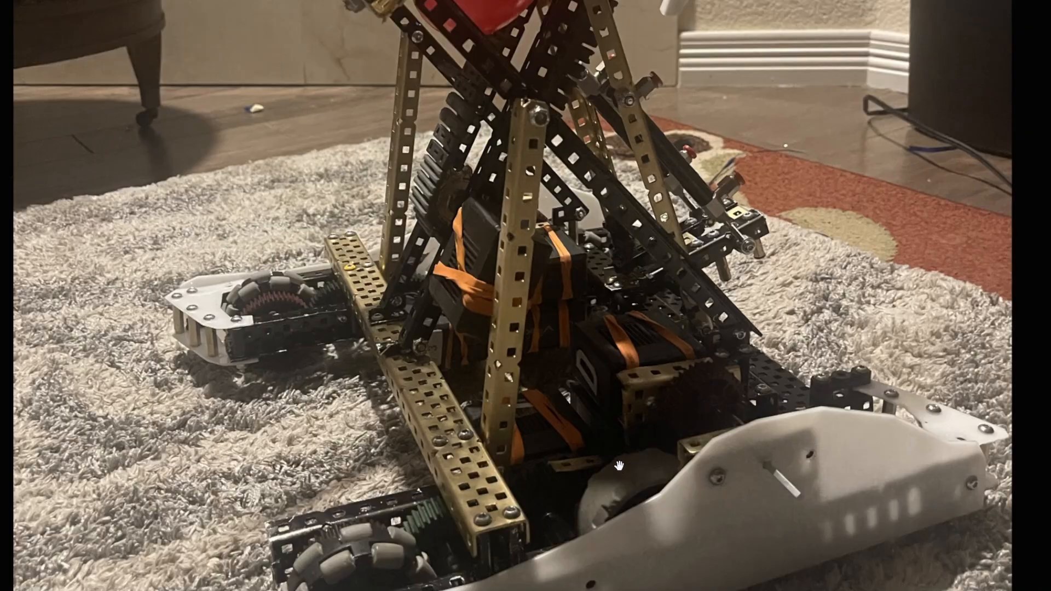
{"action": "mouse_move", "coordinate": [694, 492]}
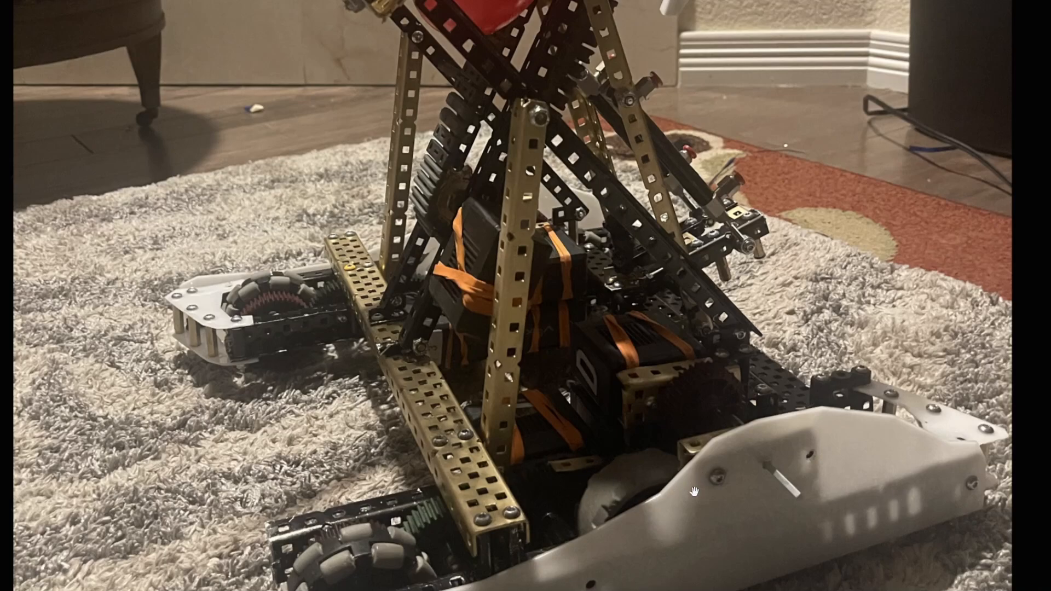
{"action": "mouse_move", "coordinate": [451, 469]}
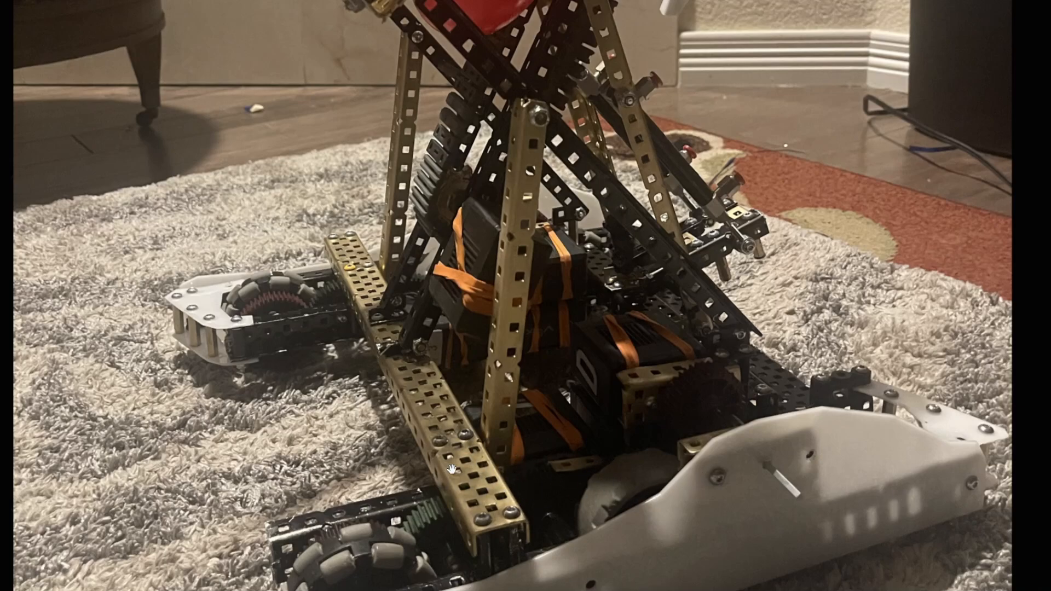
{"action": "mouse_move", "coordinate": [477, 522]}
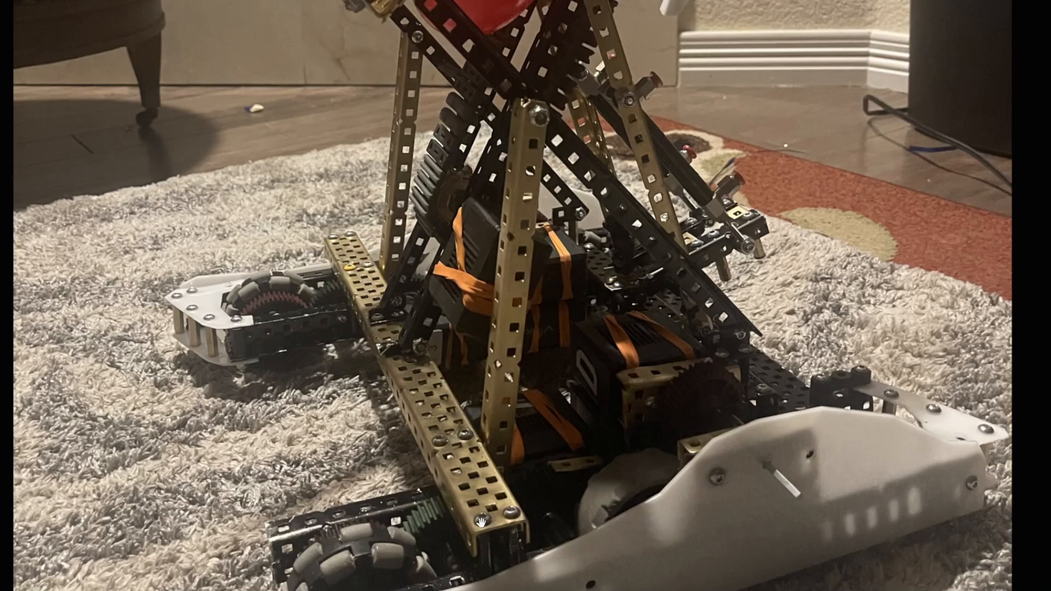
{"action": "mouse_move", "coordinate": [462, 504]}
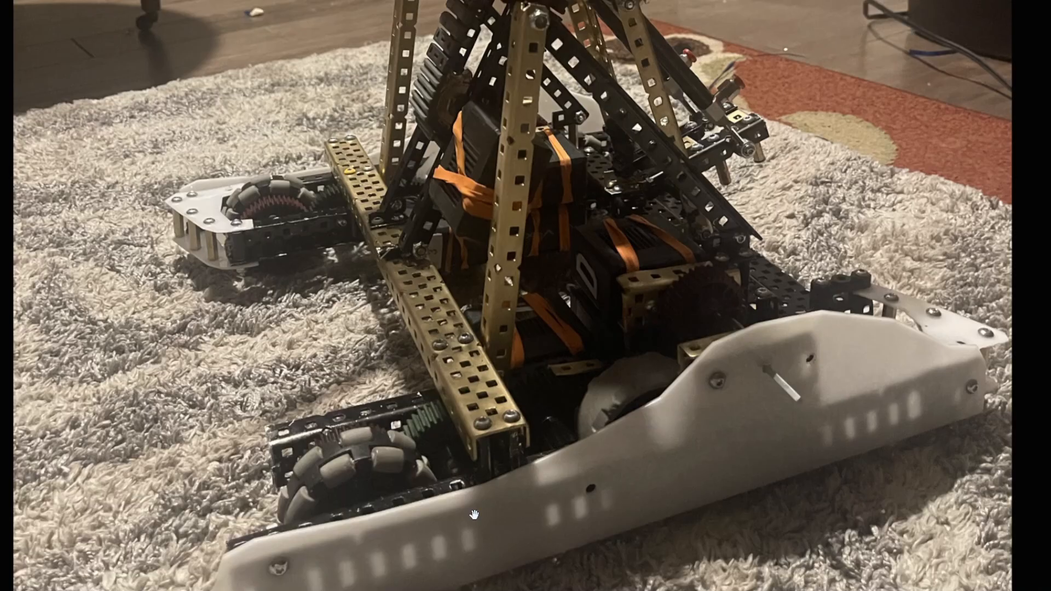
{"action": "mouse_move", "coordinate": [438, 458]}
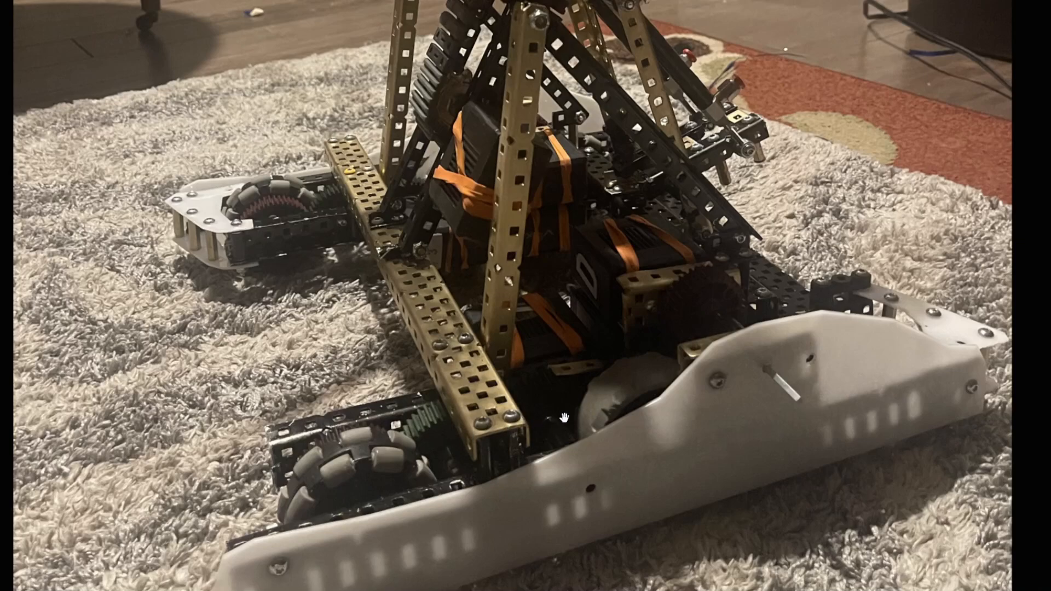
{"action": "mouse_move", "coordinate": [689, 356]}
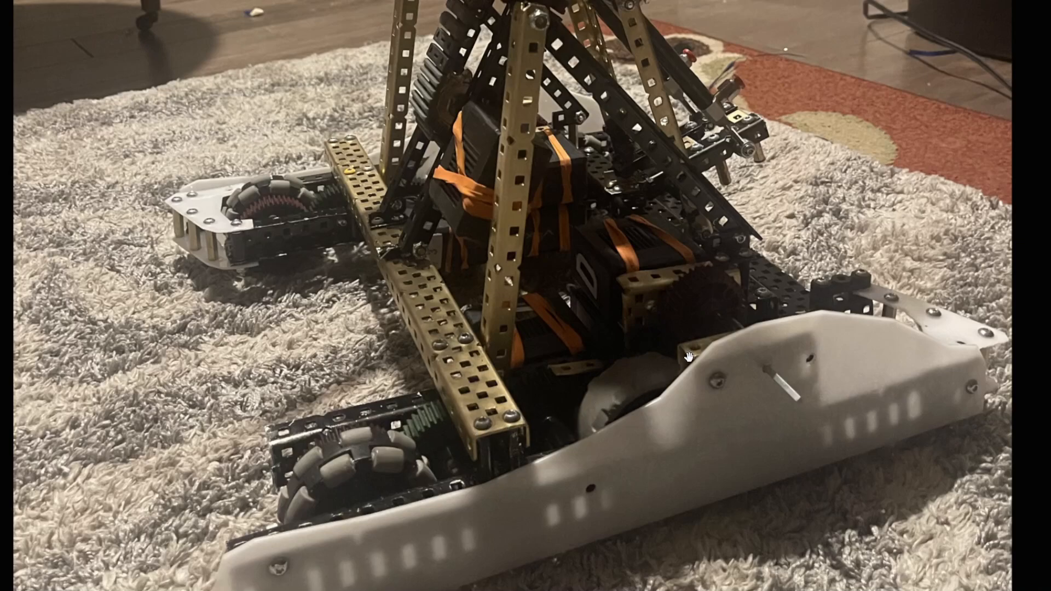
{"action": "mouse_move", "coordinate": [663, 456]}
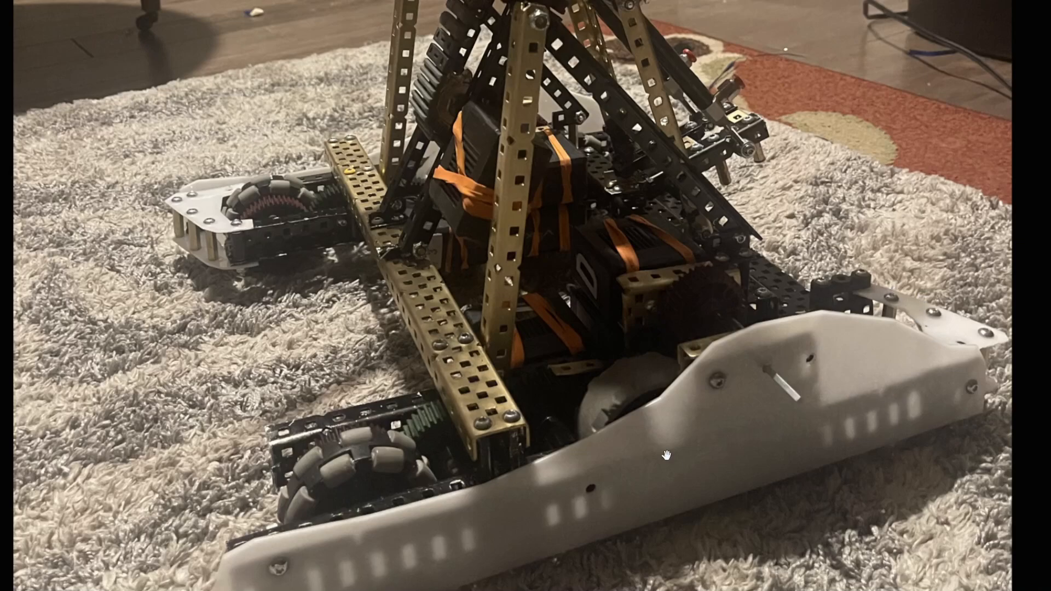
{"action": "mouse_move", "coordinate": [467, 454]}
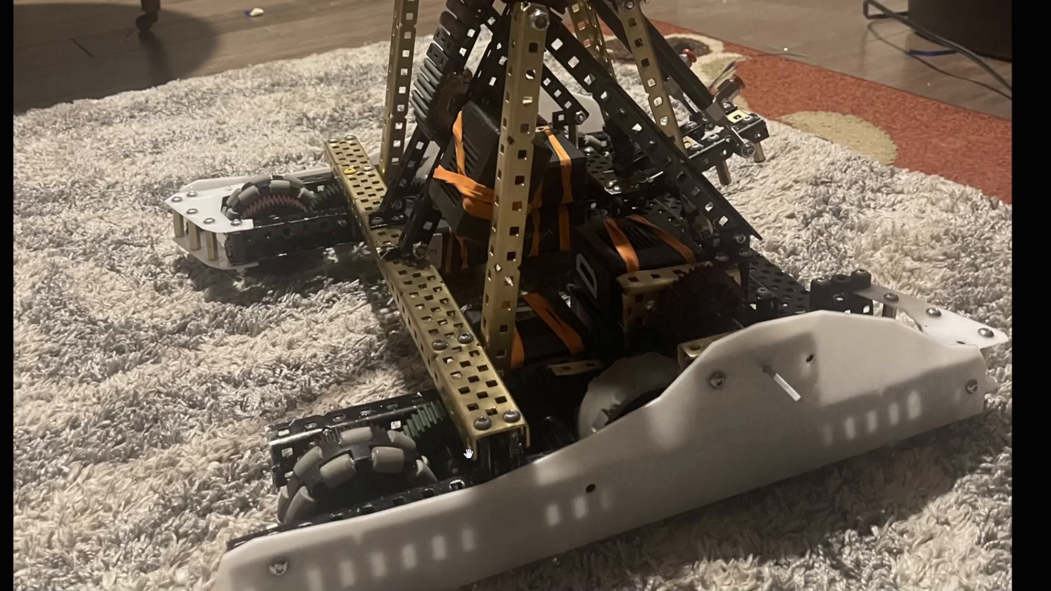
{"action": "mouse_move", "coordinate": [353, 186]}
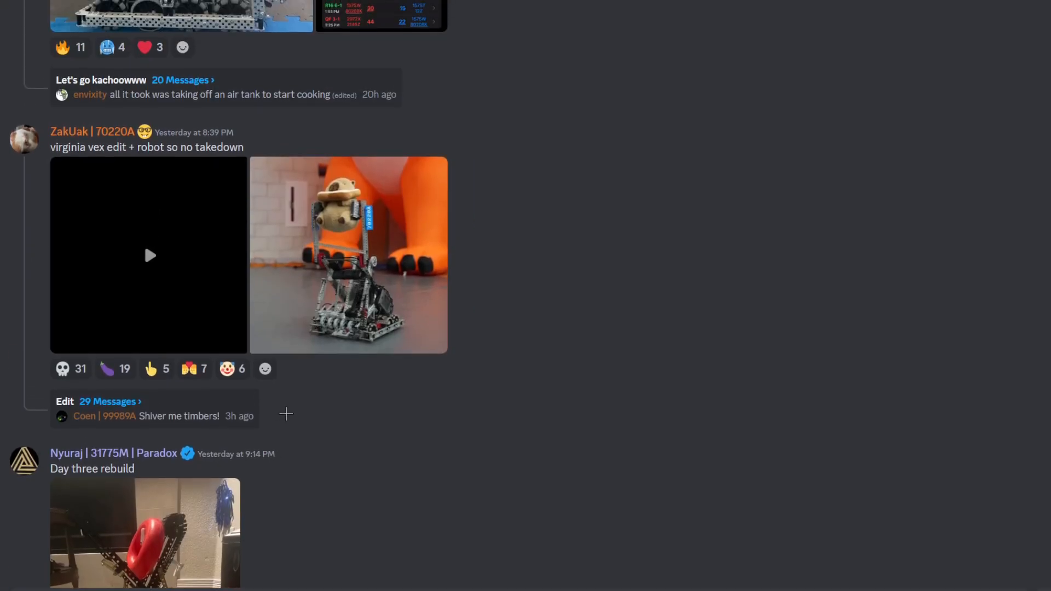
{"action": "left_click", "coordinate": [348, 255]}
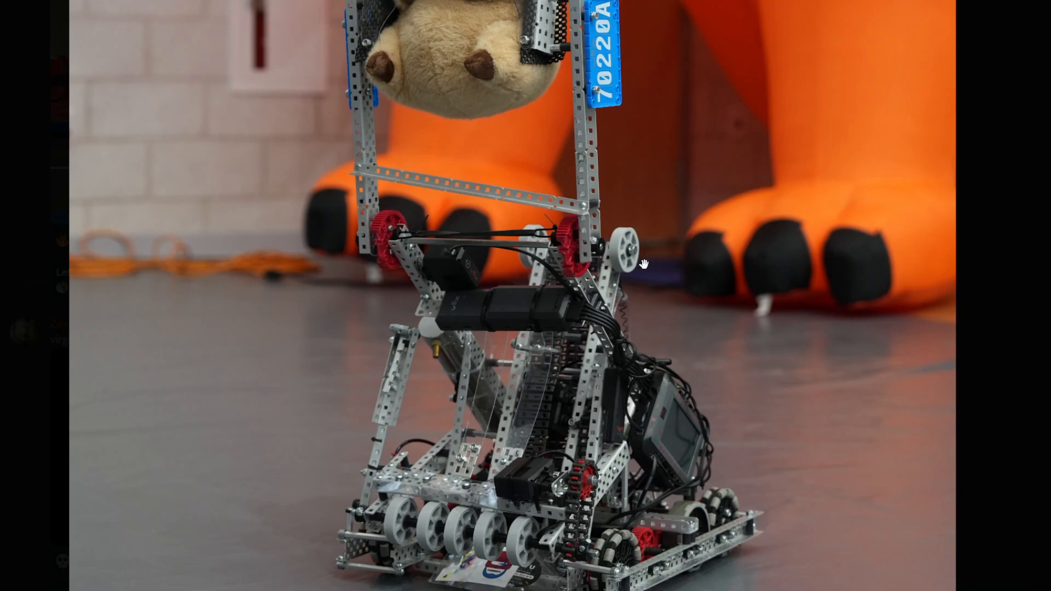
{"action": "mouse_move", "coordinate": [606, 359]}
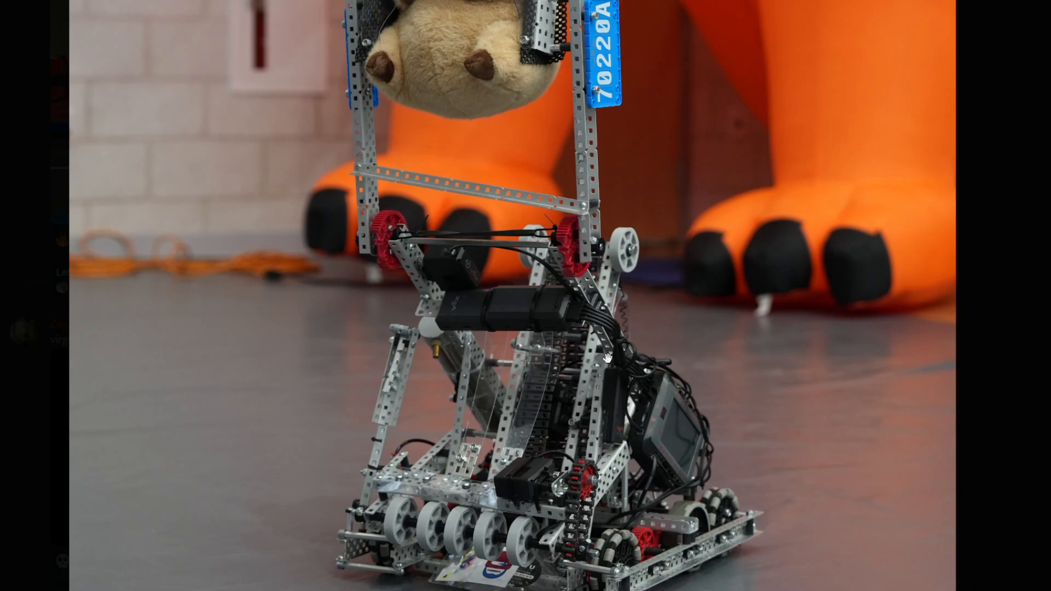
{"action": "mouse_move", "coordinate": [606, 243]}
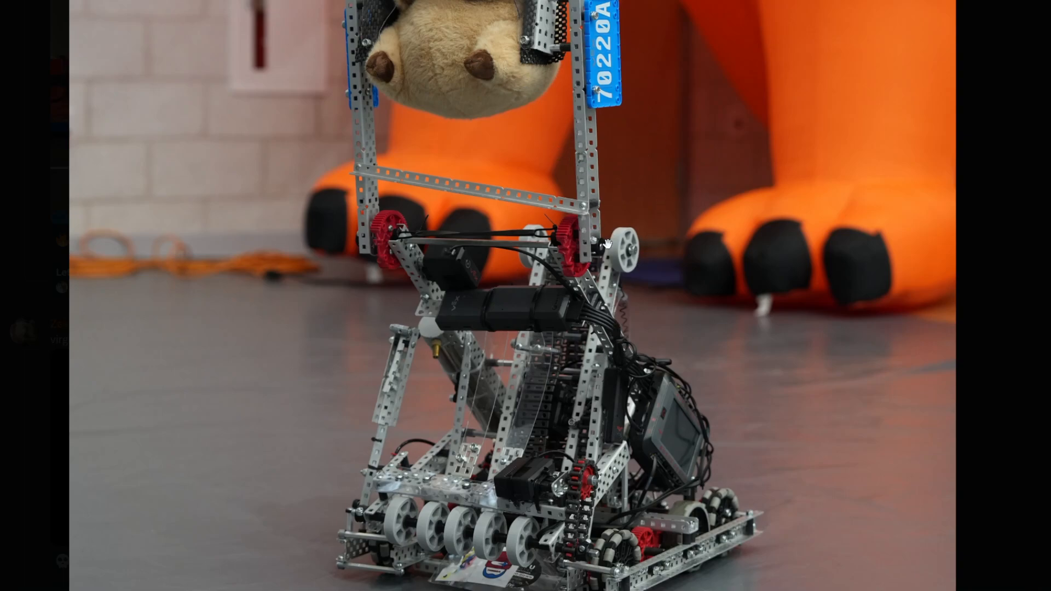
{"action": "mouse_move", "coordinate": [626, 543]}
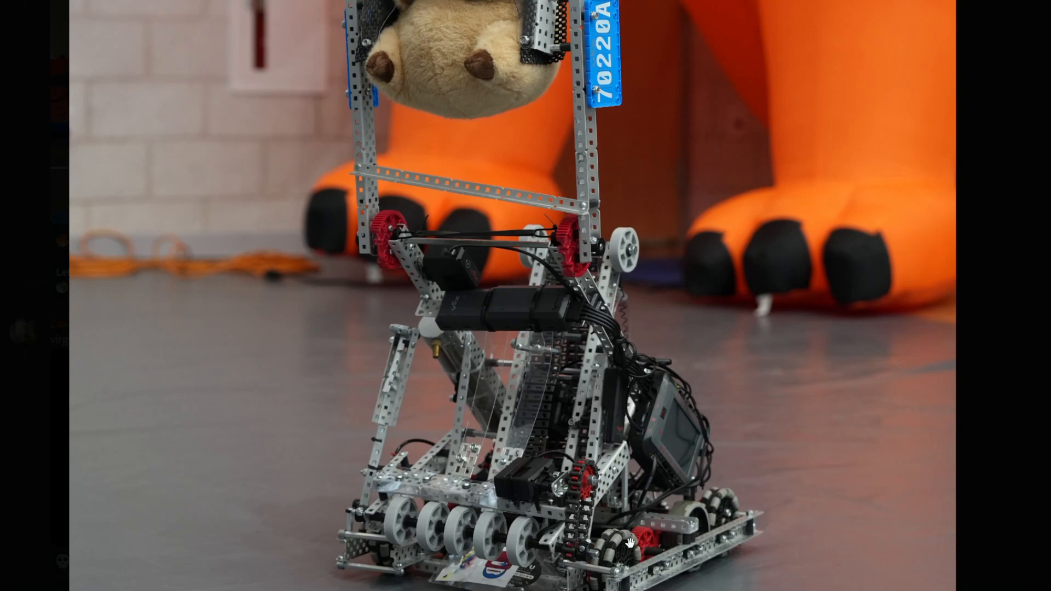
{"action": "mouse_move", "coordinate": [64, 413]}
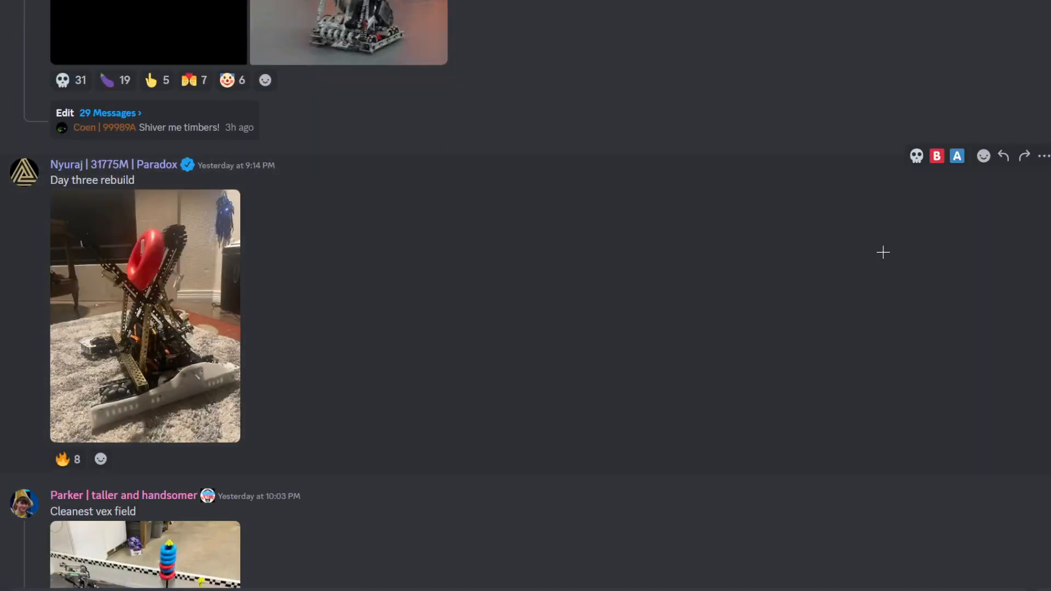
{"action": "scroll", "scroll_direction": "up", "scroll_amount": 3}
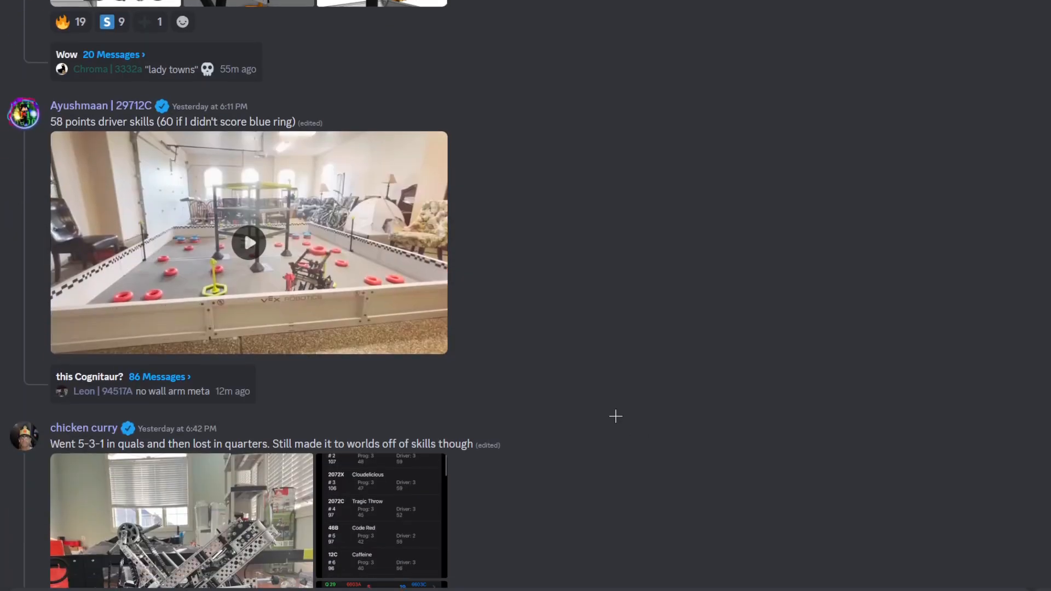
{"action": "left_click", "coordinate": [181, 521]}
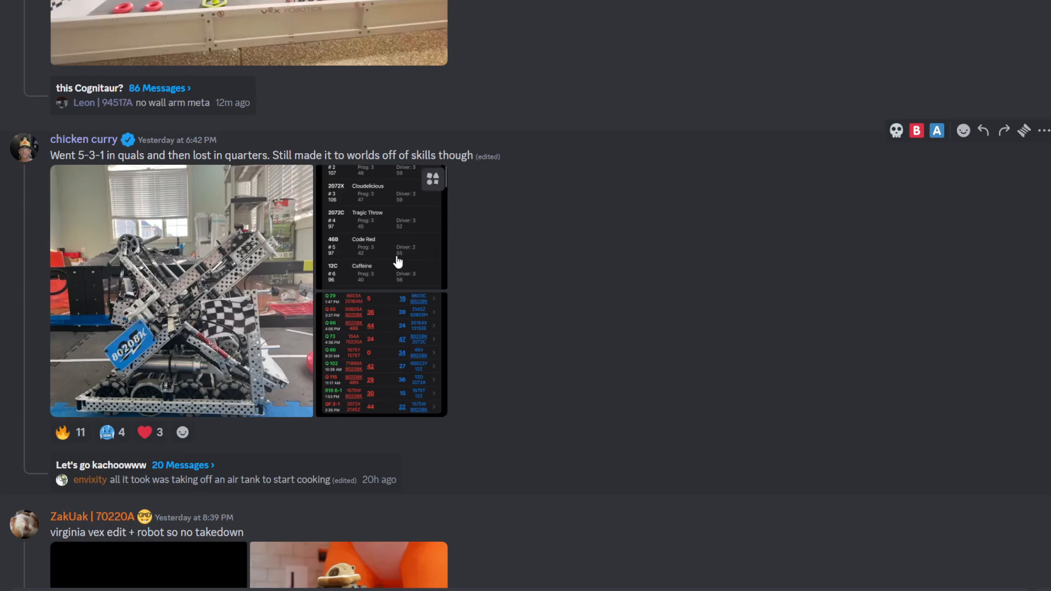
{"action": "left_click", "coordinate": [180, 291]}
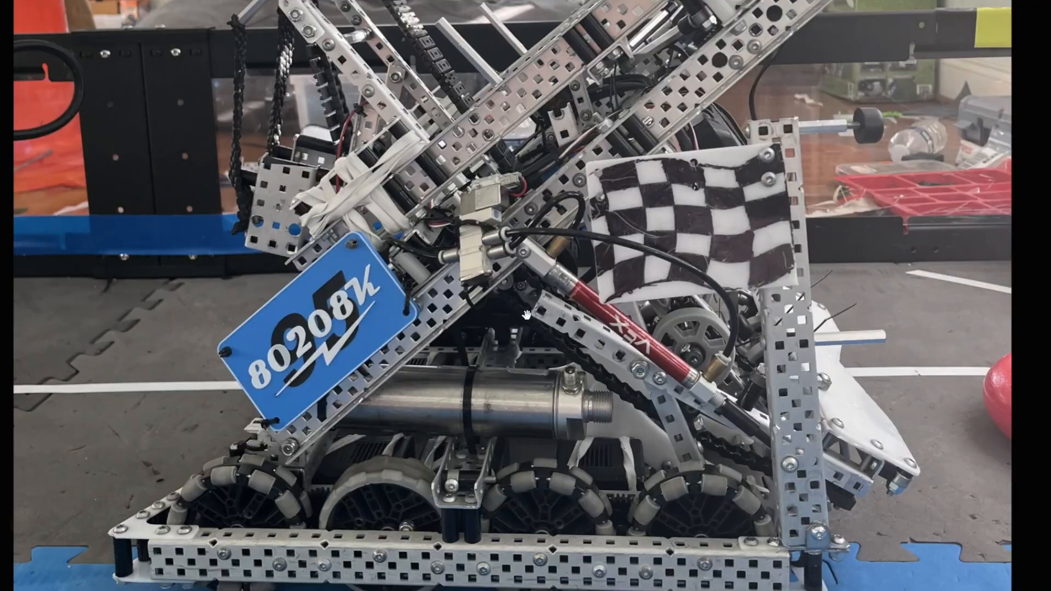
{"action": "mouse_move", "coordinate": [556, 375]}
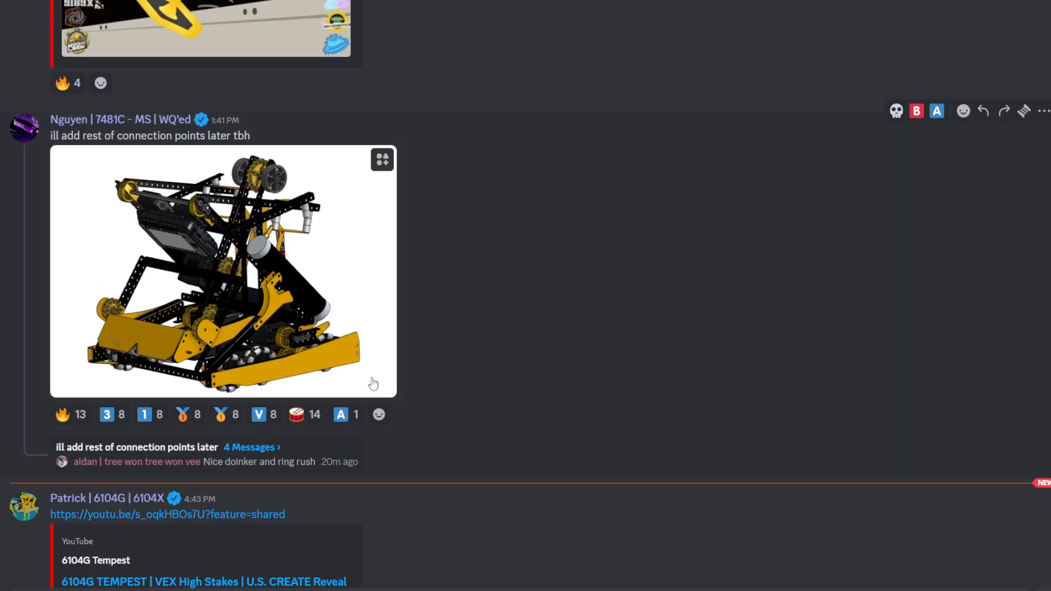
{"action": "scroll", "scroll_direction": "down", "scroll_amount": 3}
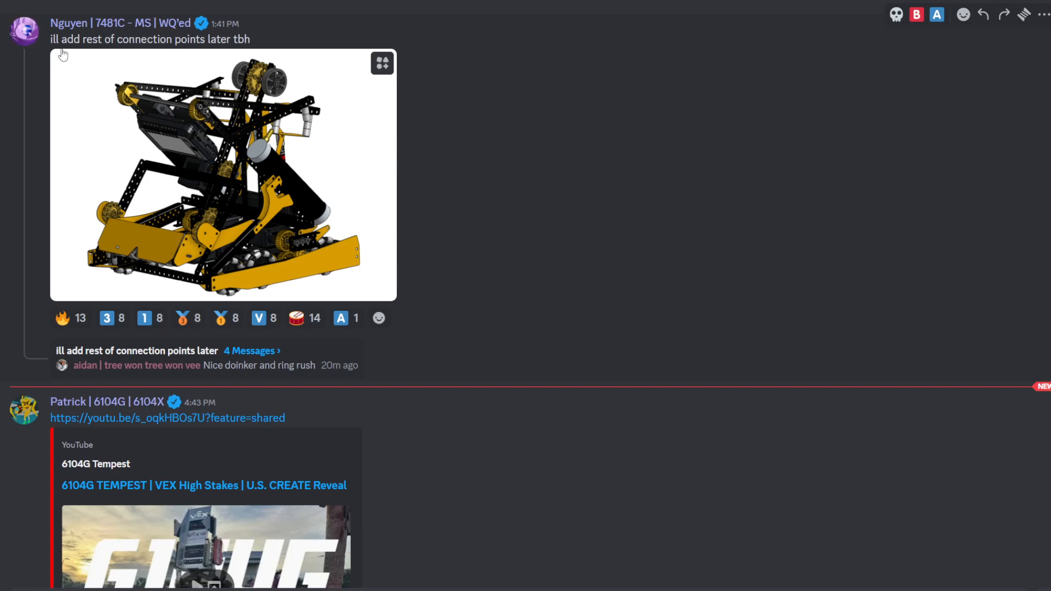
{"action": "left_click", "coordinate": [223, 174]}
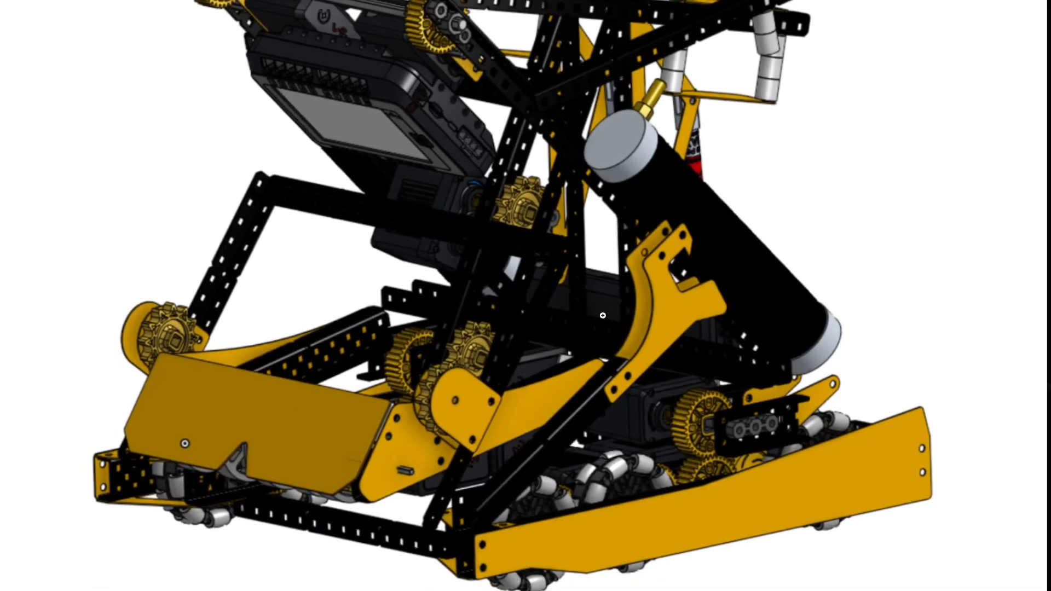
{"action": "mouse_move", "coordinate": [507, 289]}
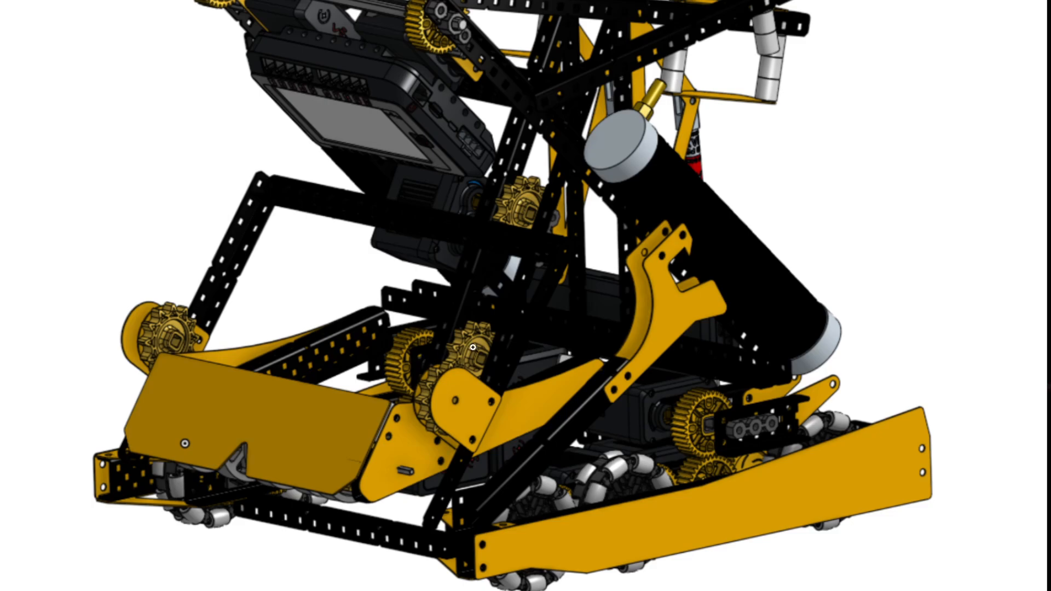
{"action": "mouse_move", "coordinate": [516, 429]}
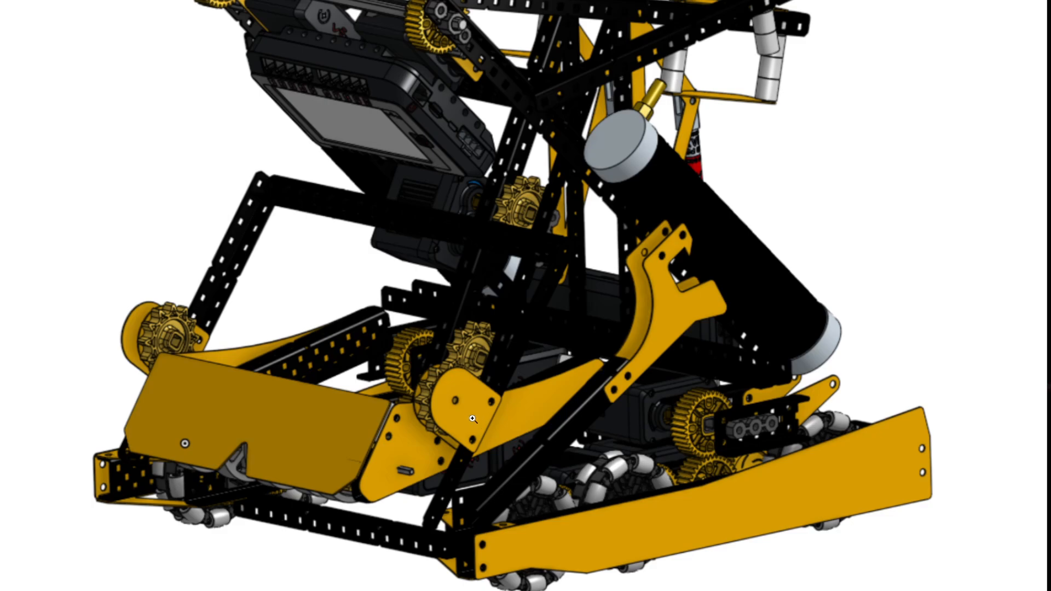
{"action": "mouse_move", "coordinate": [560, 309]}
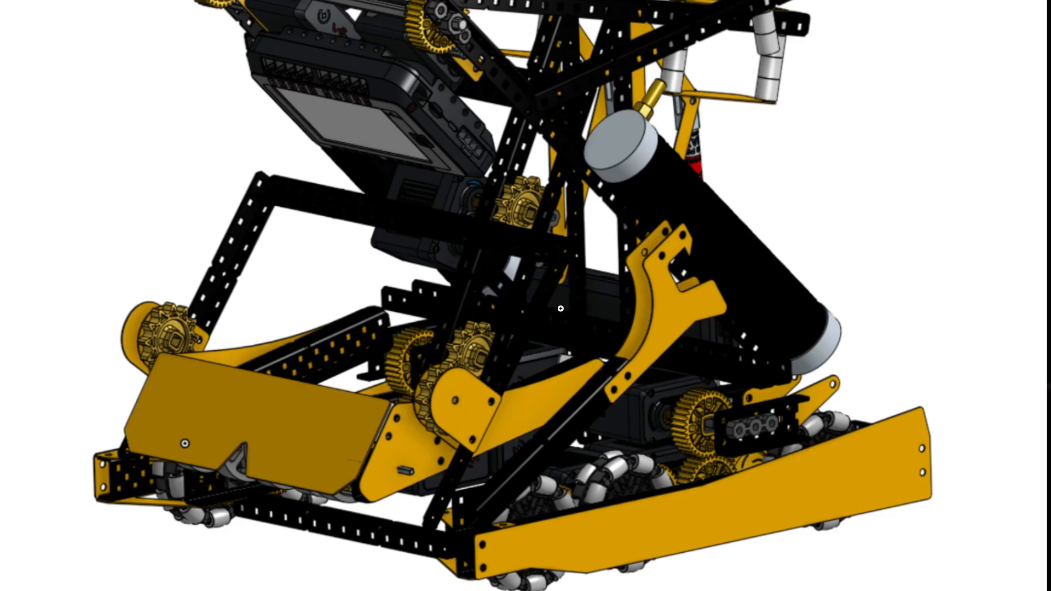
{"action": "mouse_move", "coordinate": [518, 401]}
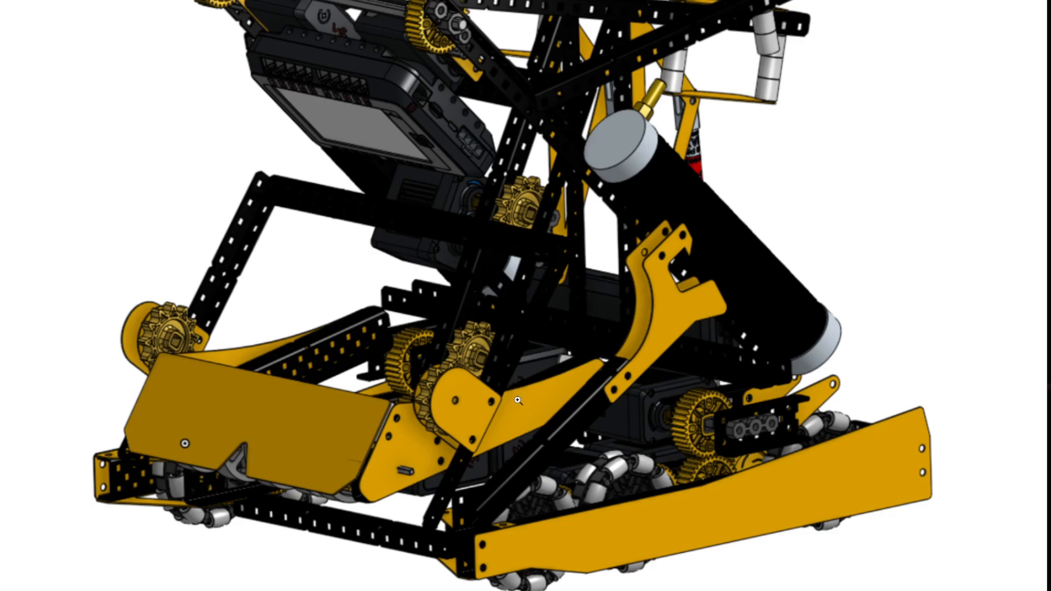
{"action": "mouse_move", "coordinate": [514, 375]}
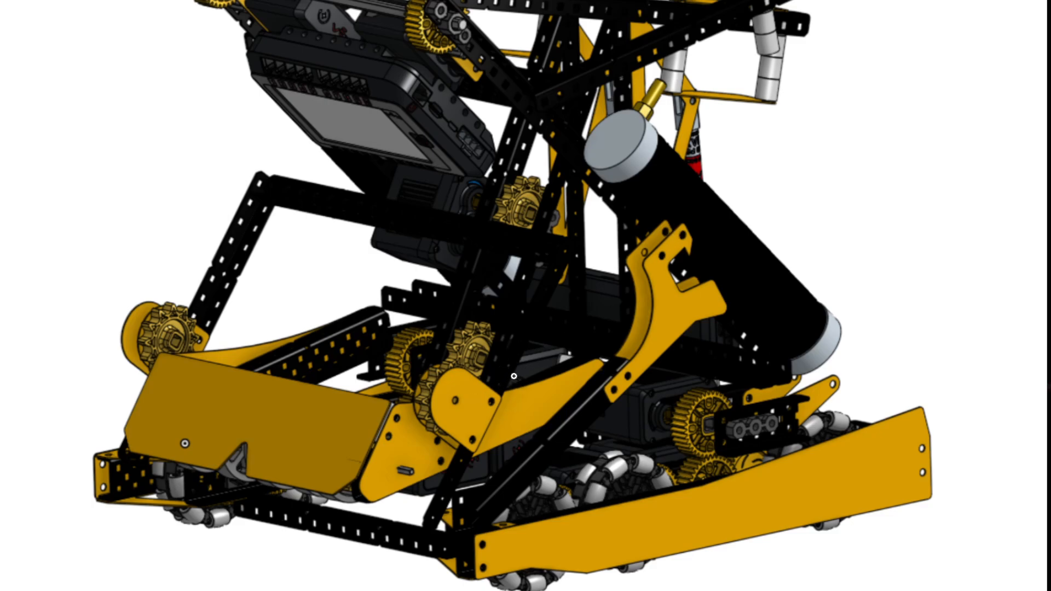
{"action": "mouse_move", "coordinate": [261, 438]}
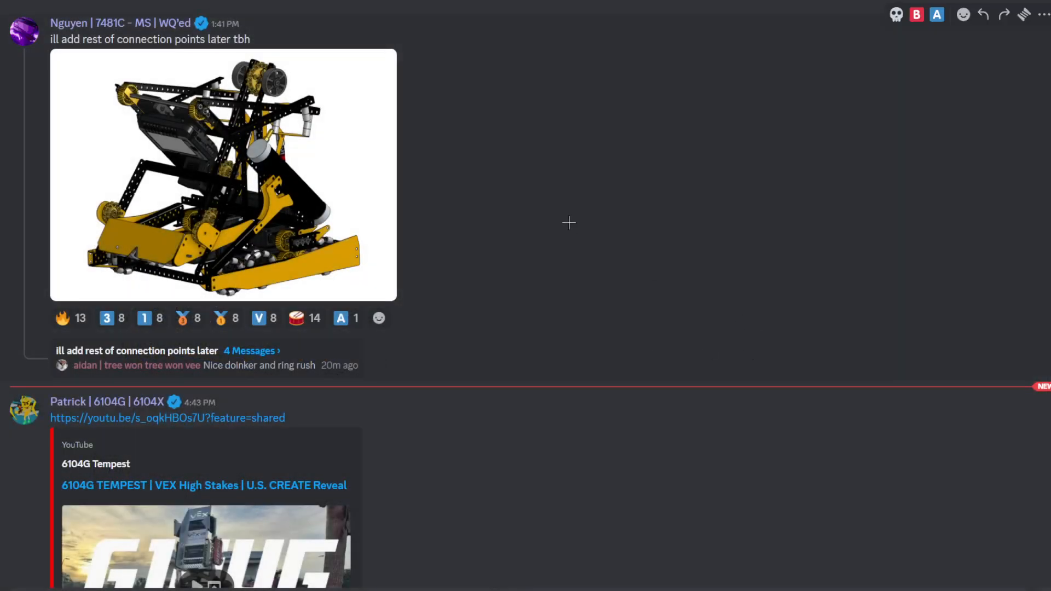
Step: Scroll down past the 'update: new robor done!' post to reach 'Optimal loading position?' and the Day 5 renders
{"action": "scroll", "scroll_direction": "down", "scroll_amount": 3}
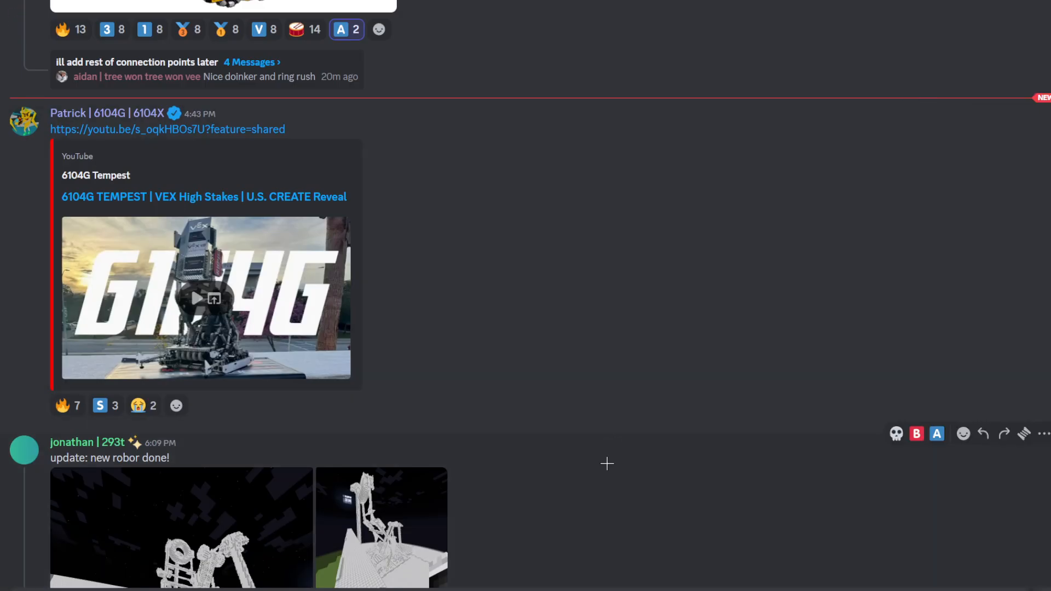
{"action": "scroll", "scroll_direction": "down", "scroll_amount": 3}
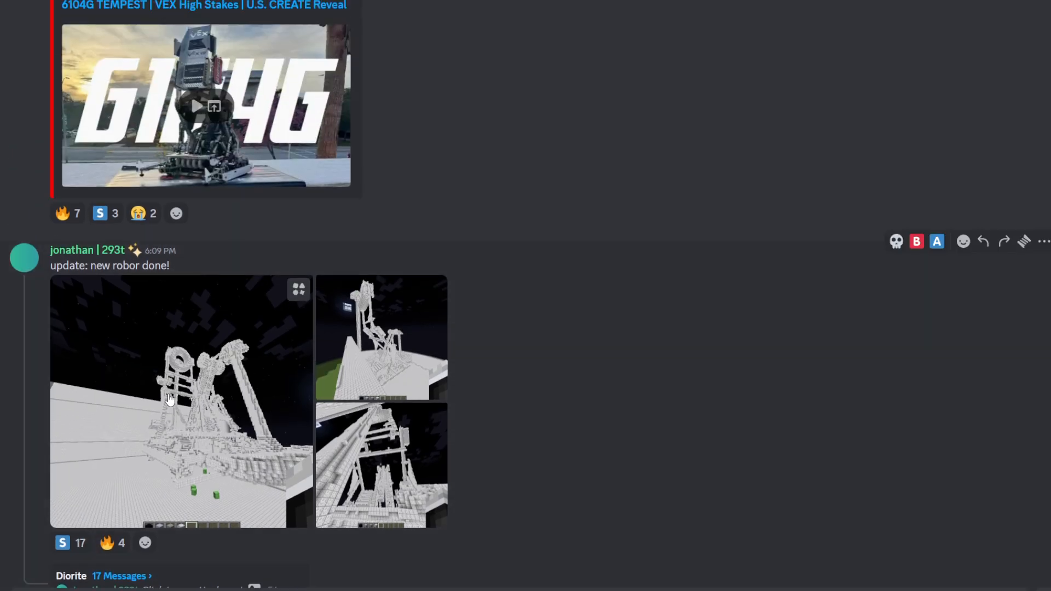
{"action": "left_click", "coordinate": [181, 402]}
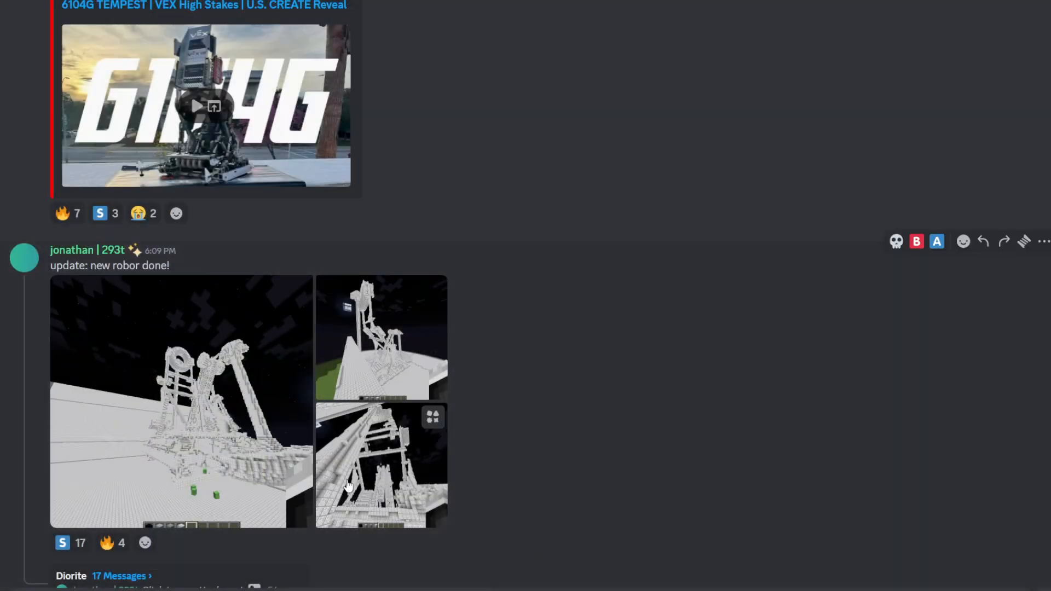
{"action": "mouse_move", "coordinate": [100, 527]}
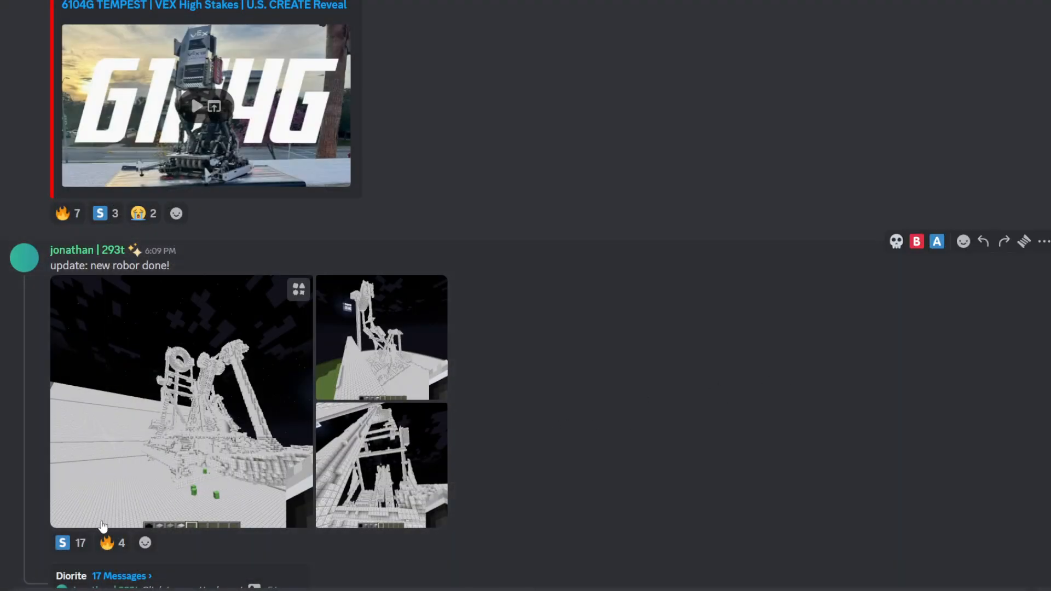
{"action": "scroll", "scroll_direction": "down", "scroll_amount": 3}
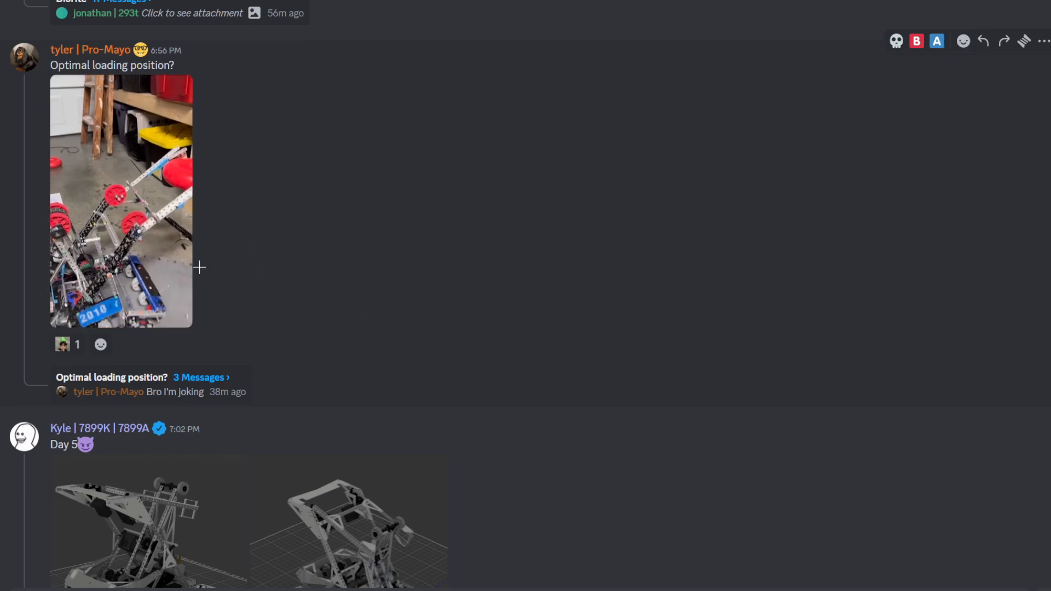
Step: Bring Kyle's Day 5 robot CAD render into view to inspect its gears, motors and frame
{"action": "scroll", "scroll_direction": "down", "scroll_amount": 3}
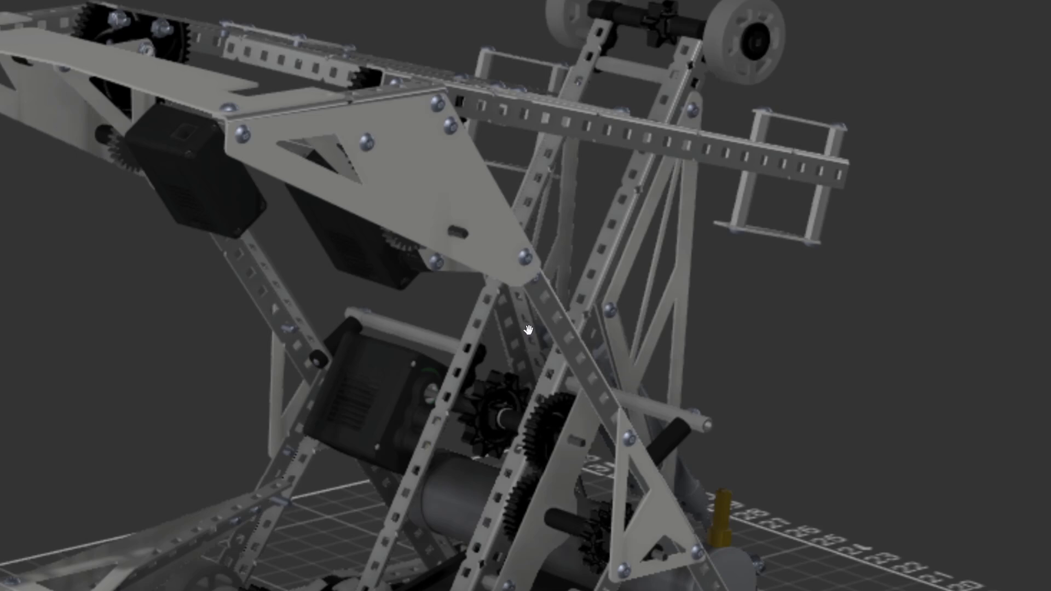
{"action": "mouse_move", "coordinate": [546, 398]}
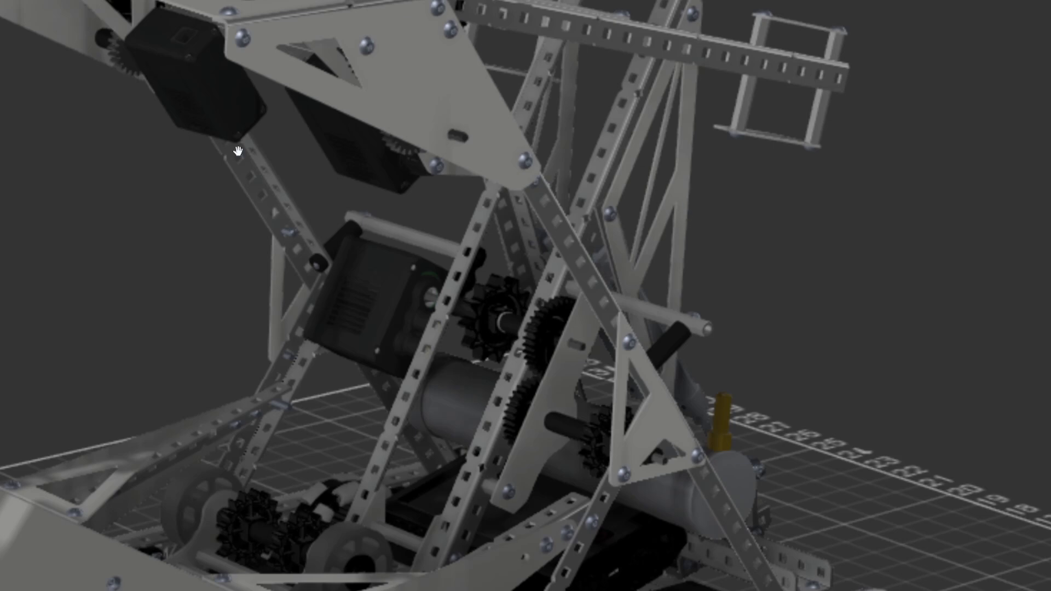
{"action": "mouse_move", "coordinate": [513, 309]}
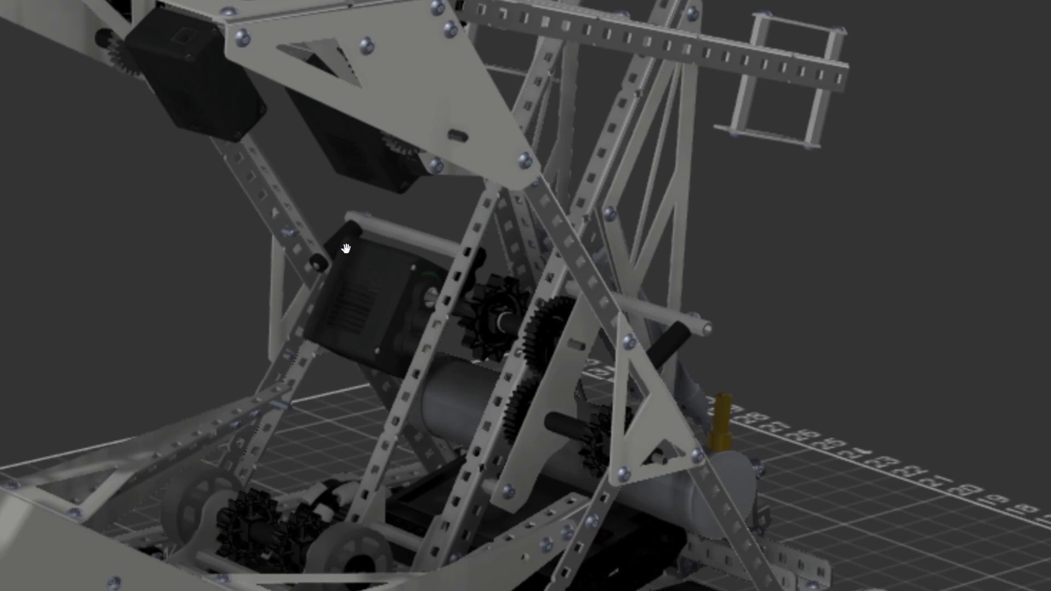
{"action": "mouse_move", "coordinate": [698, 316]}
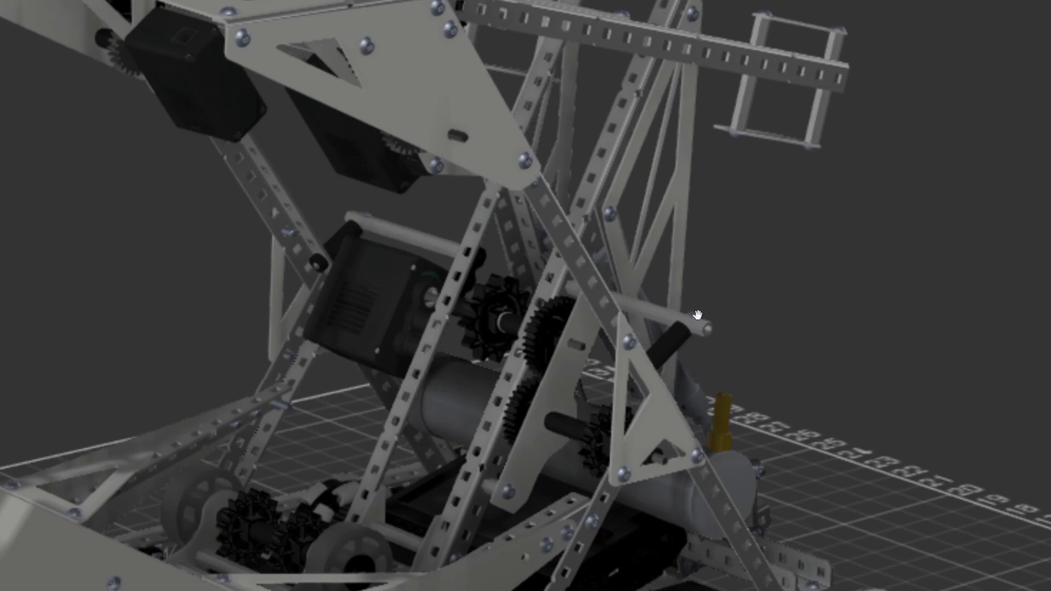
{"action": "mouse_move", "coordinate": [657, 372]}
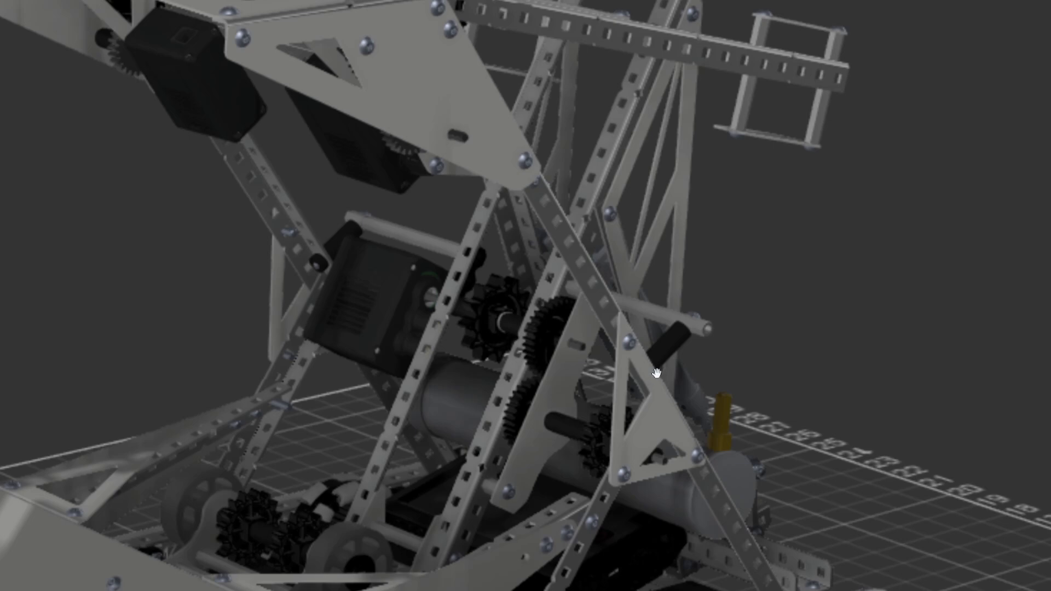
{"action": "mouse_move", "coordinate": [694, 352]}
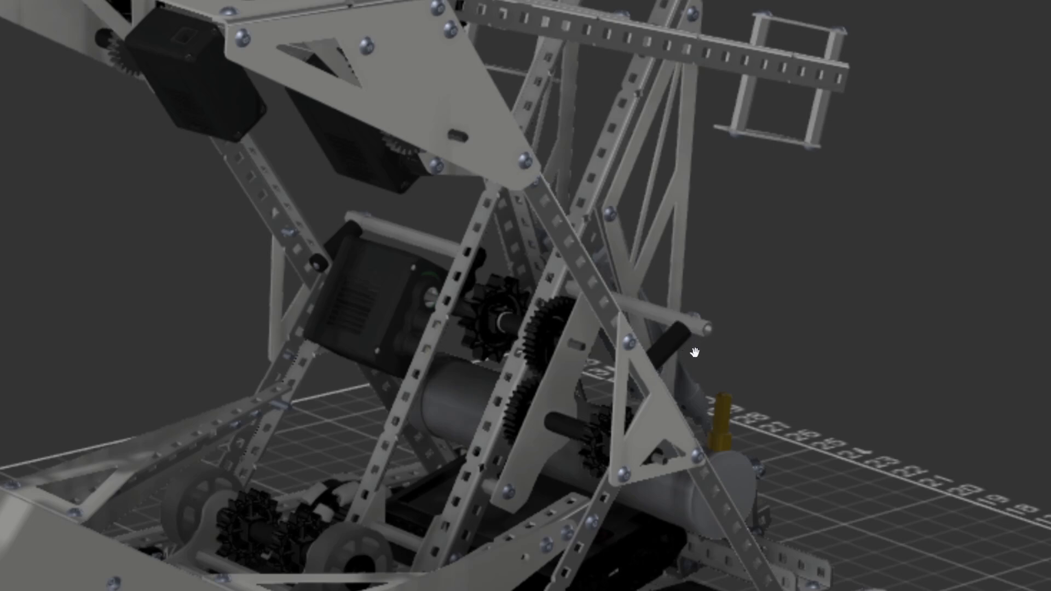
{"action": "mouse_move", "coordinate": [689, 321]}
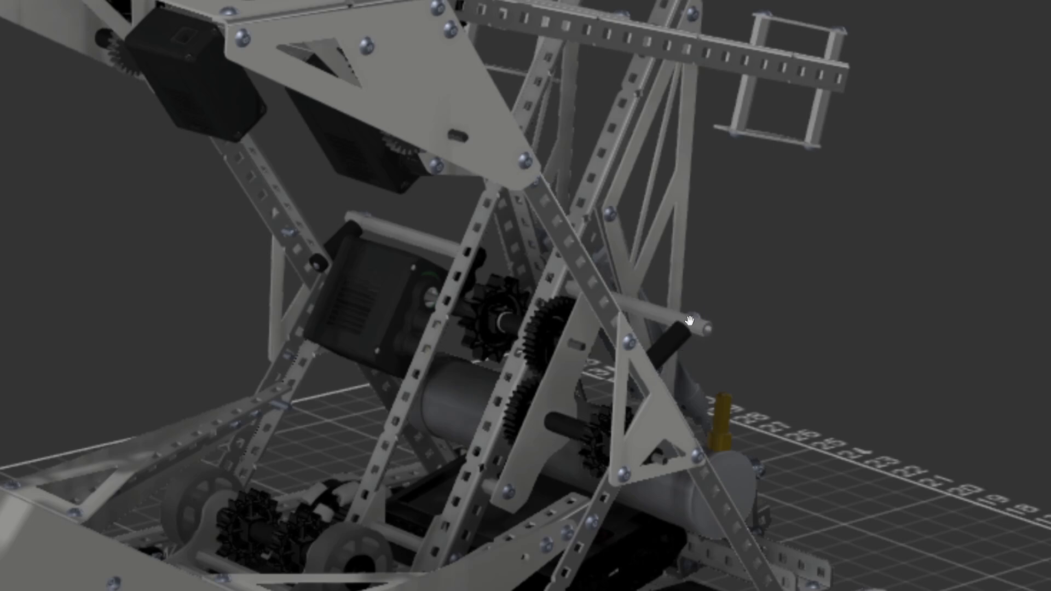
{"action": "mouse_move", "coordinate": [683, 371]}
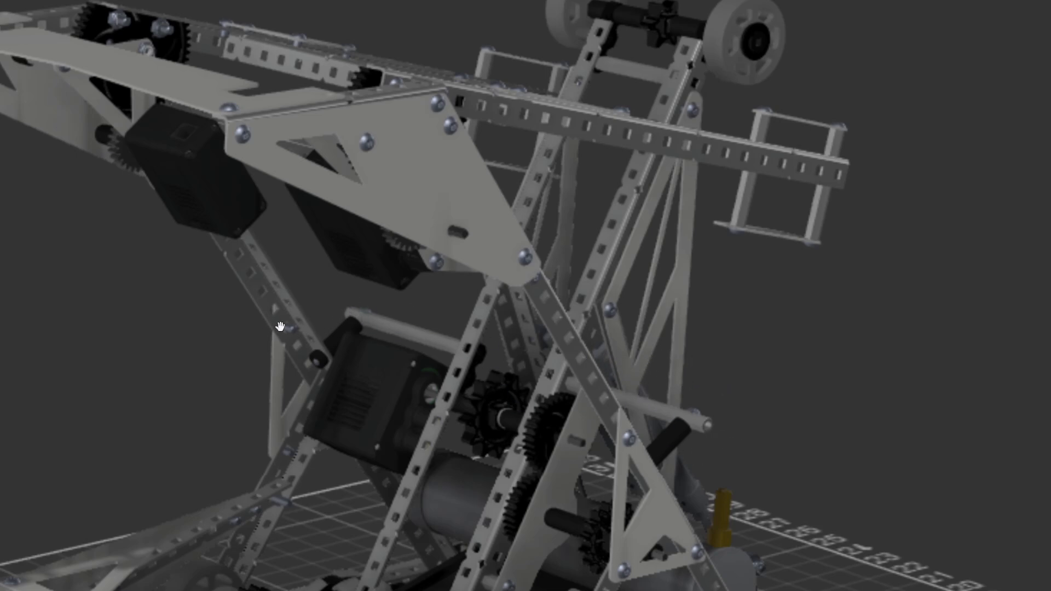
{"action": "mouse_move", "coordinate": [310, 310]}
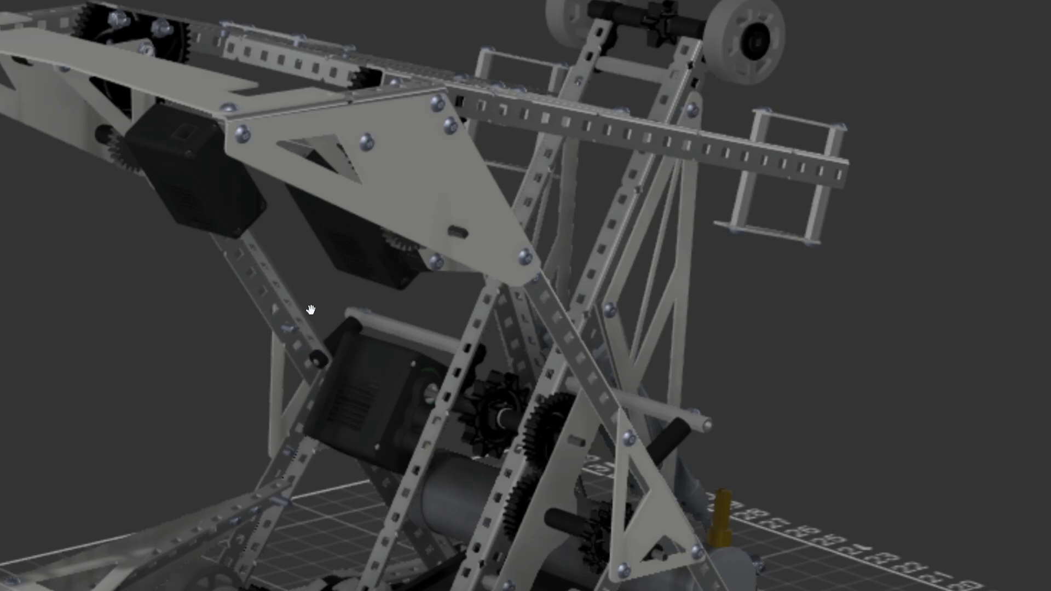
{"action": "mouse_move", "coordinate": [293, 358]}
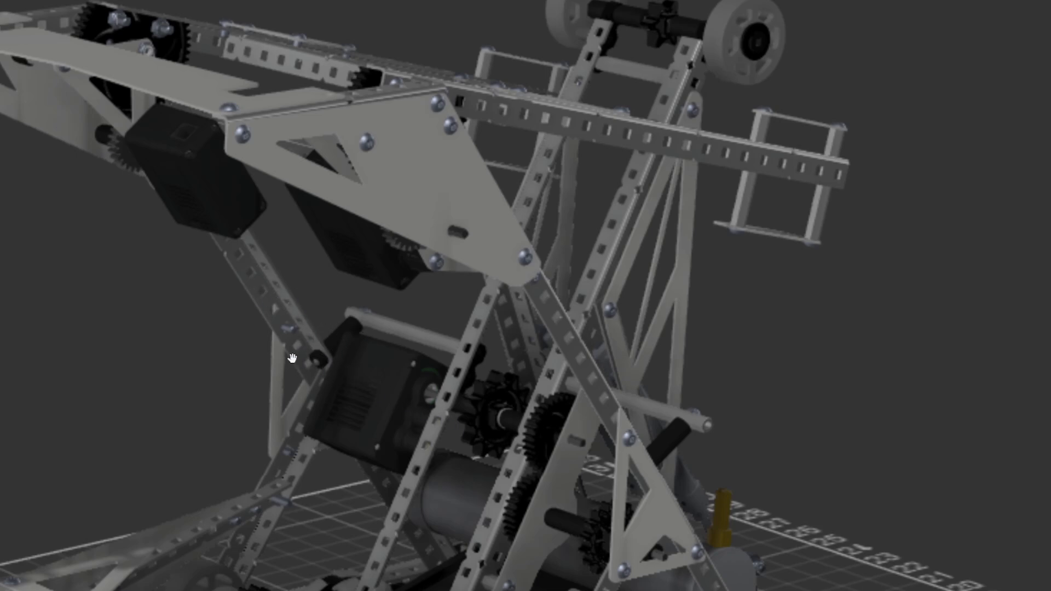
{"action": "mouse_move", "coordinate": [543, 480]}
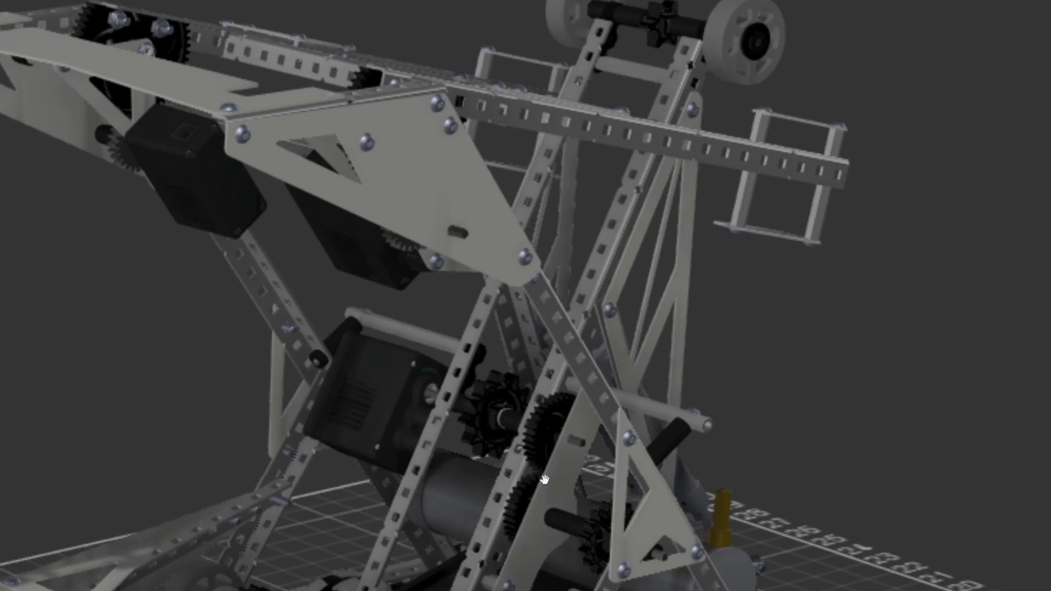
{"action": "mouse_move", "coordinate": [622, 441]}
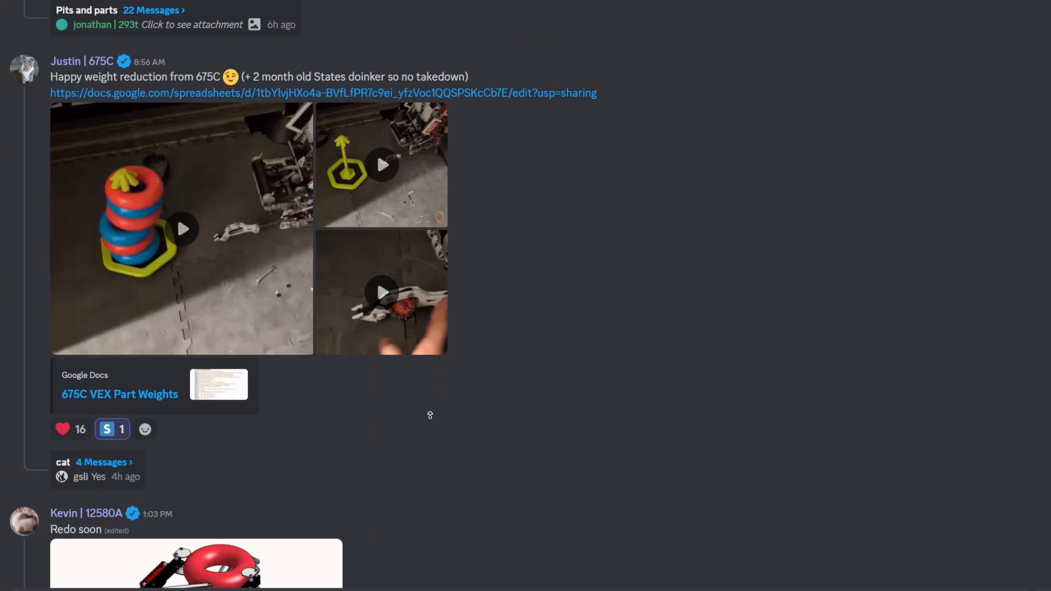
Step: Scroll down through several showcase posts until Ayushmaan's '58 points driver skills' video post appears
{"action": "scroll", "scroll_direction": "down", "scroll_amount": 3}
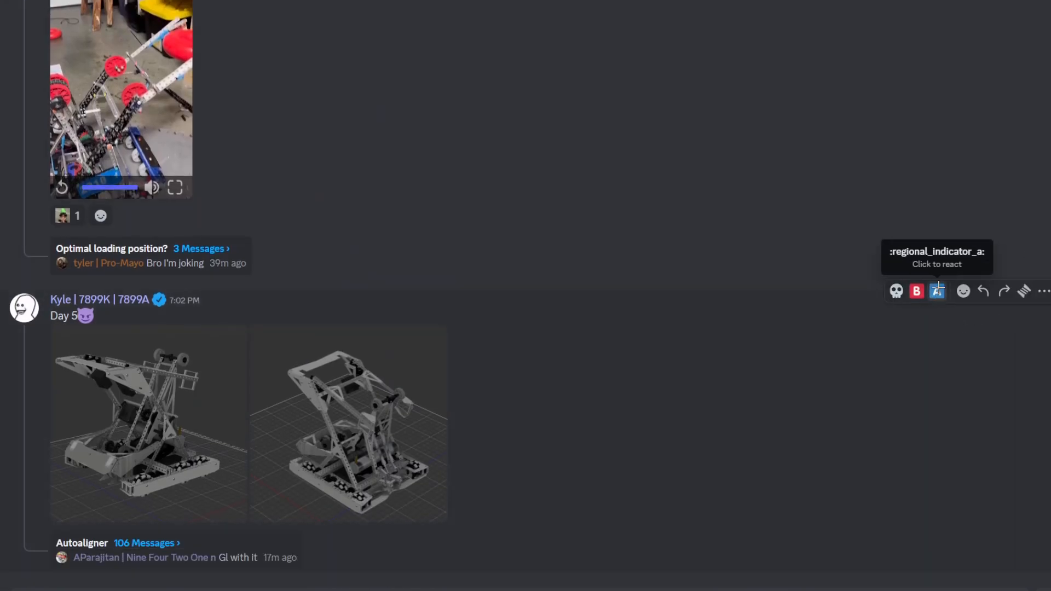
{"action": "scroll", "scroll_direction": "down", "scroll_amount": 3}
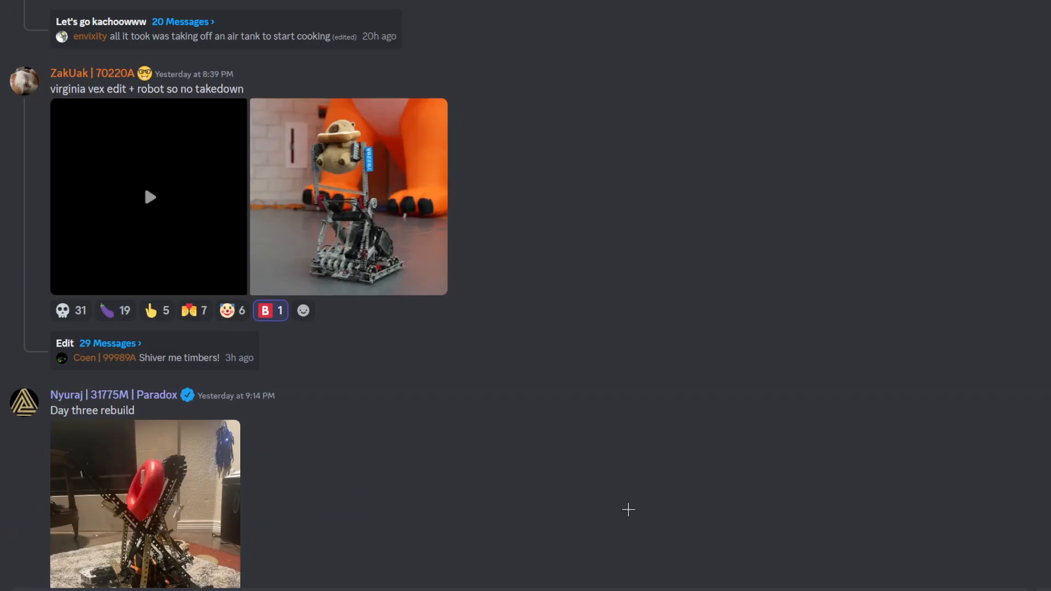
{"action": "scroll", "scroll_direction": "down", "scroll_amount": 3}
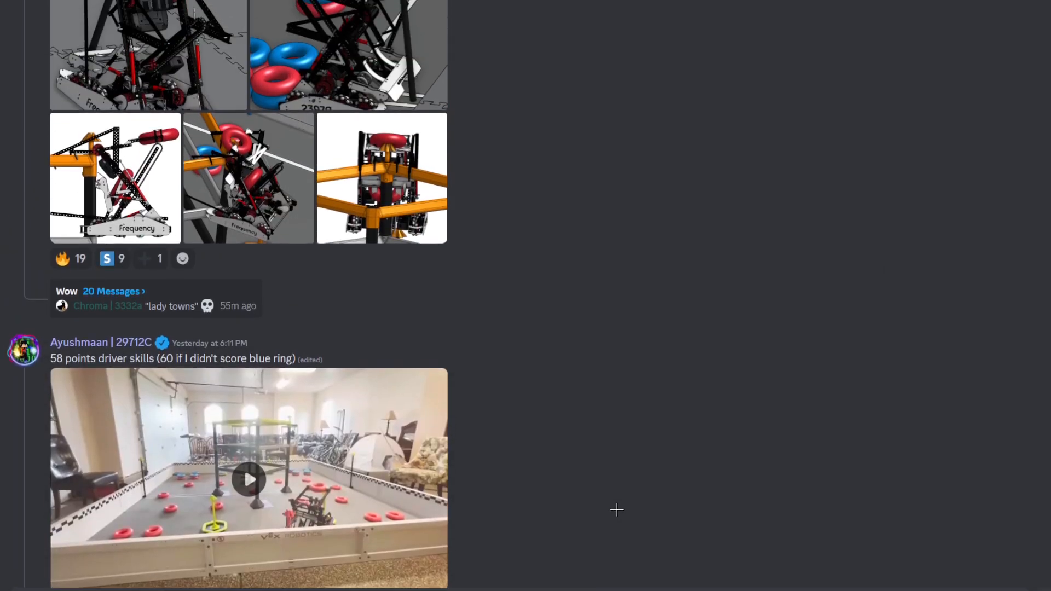
{"action": "scroll", "scroll_direction": "down", "scroll_amount": 3}
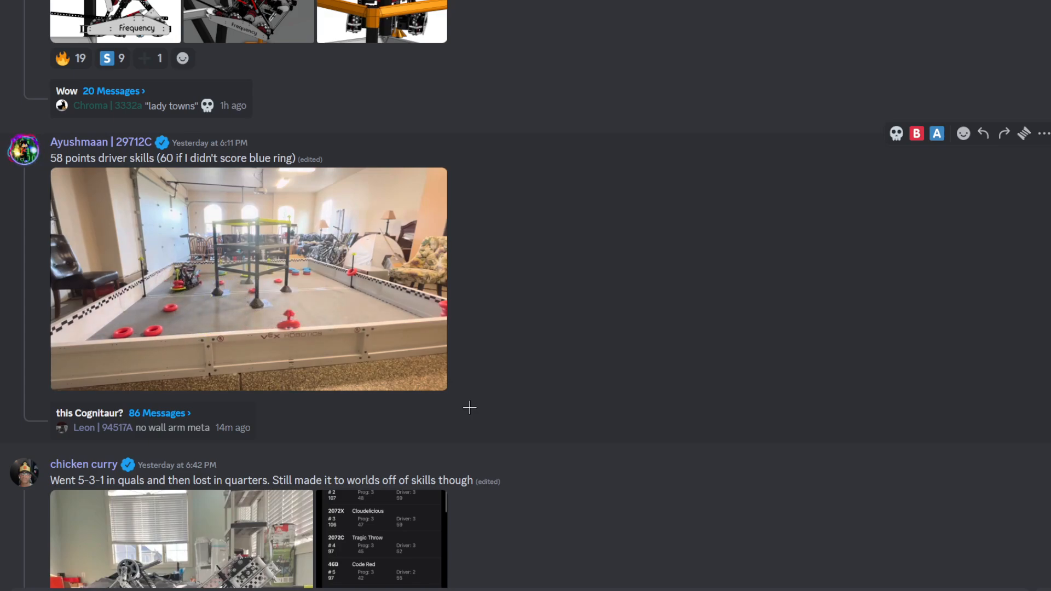
Step: Play Ayushmaan's driver skills run video nearly to the end and pause it
{"action": "left_click", "coordinate": [248, 278]}
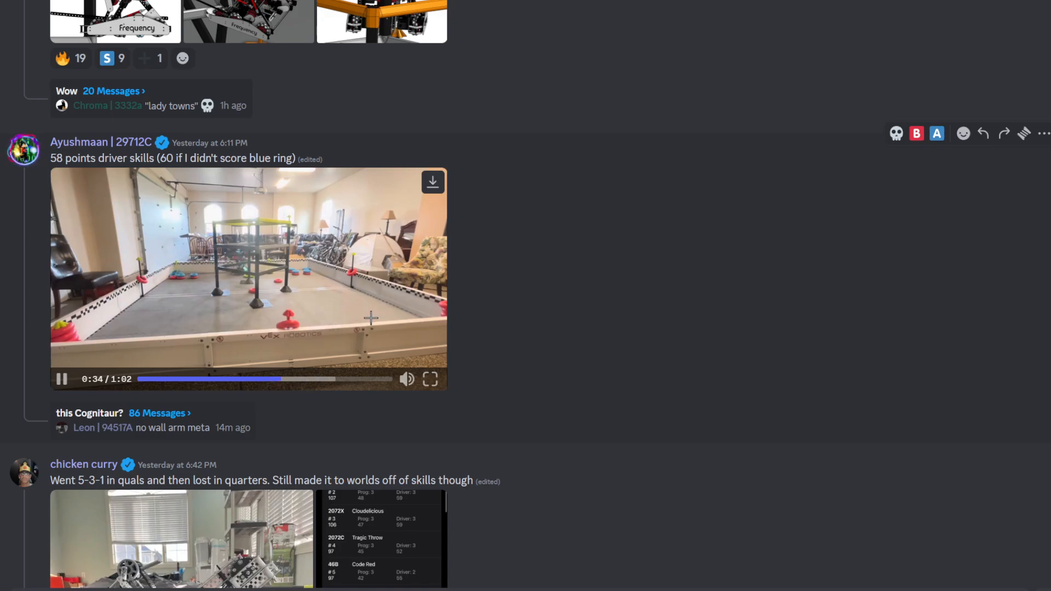
{"action": "mouse_move", "coordinate": [674, 378]}
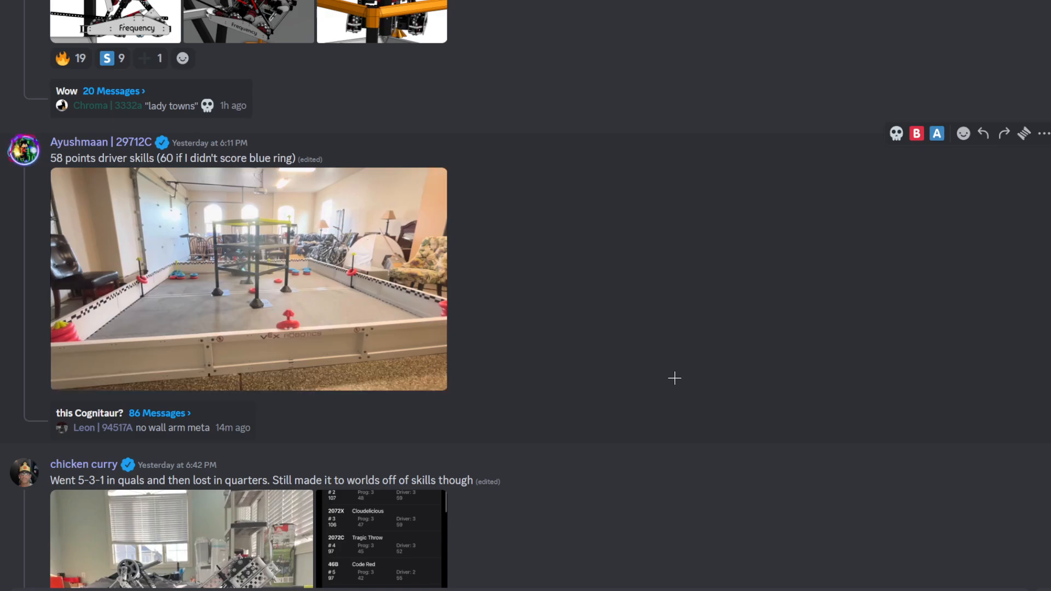
{"action": "mouse_move", "coordinate": [596, 365]}
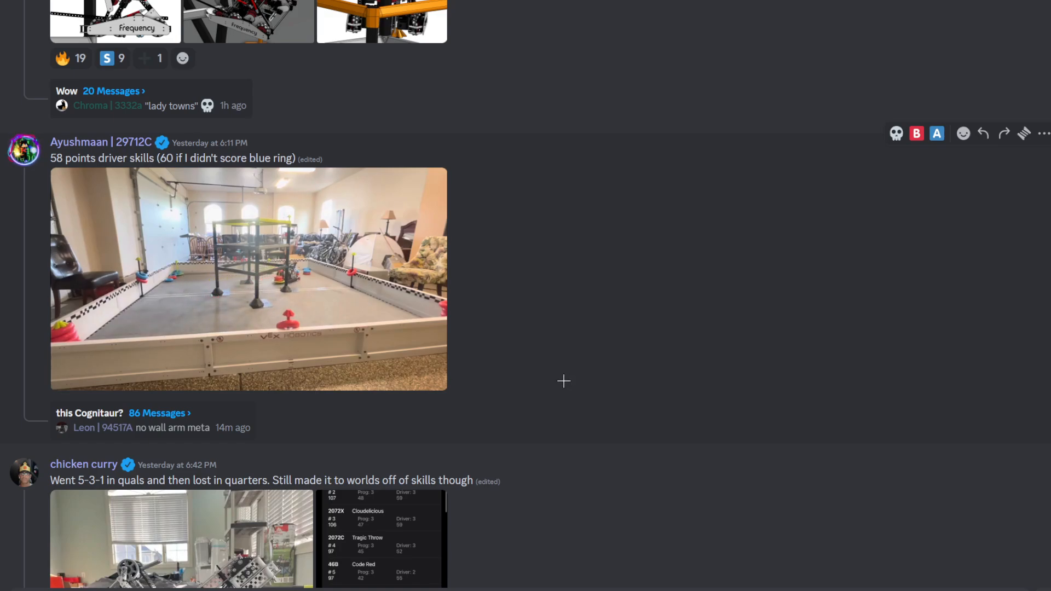
{"action": "left_click", "coordinate": [248, 278]}
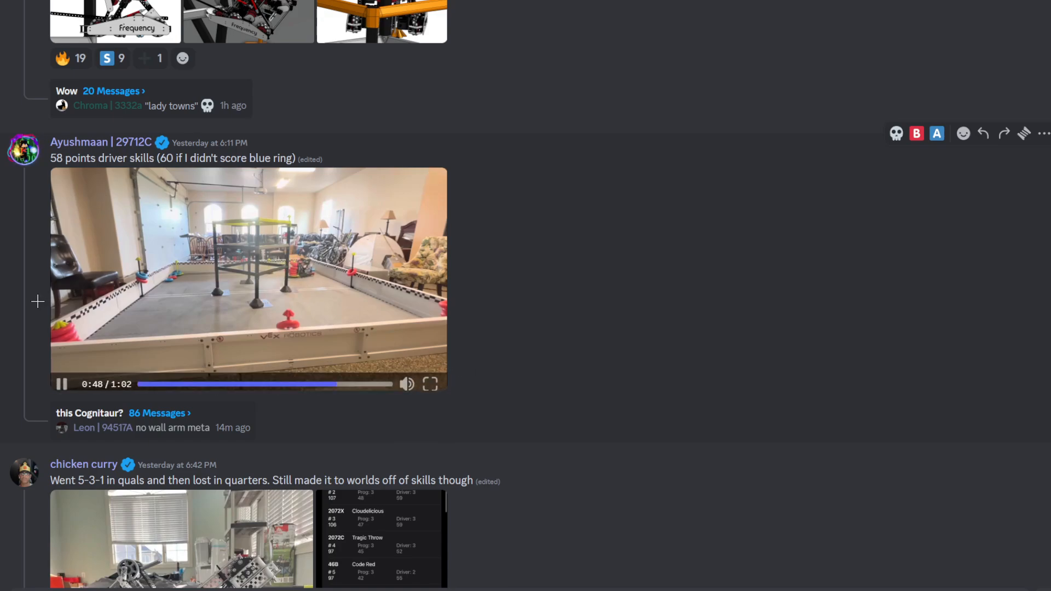
{"action": "mouse_move", "coordinate": [173, 277]}
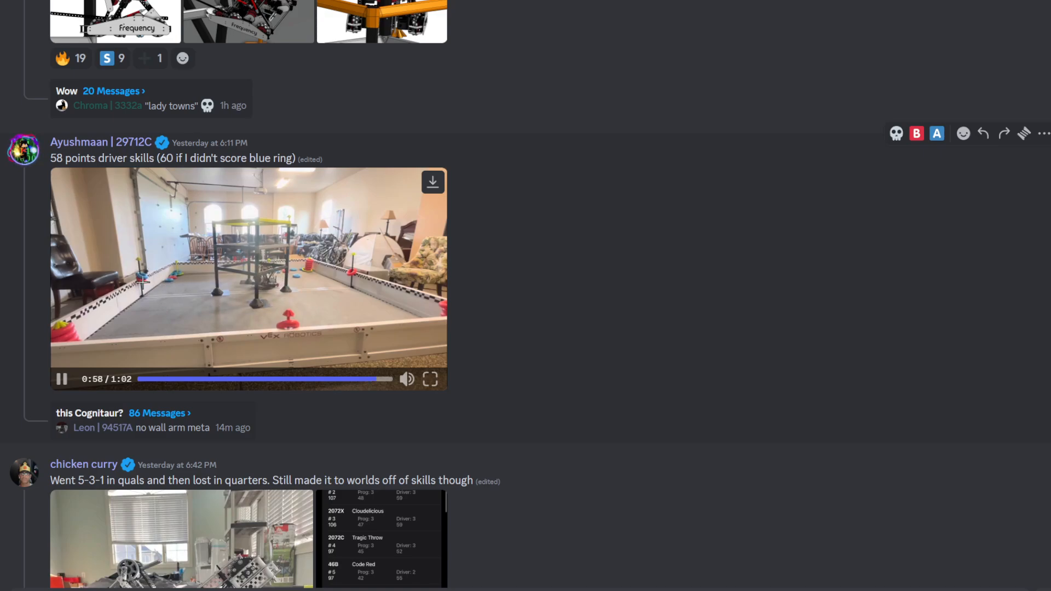
{"action": "left_click", "coordinate": [61, 379]}
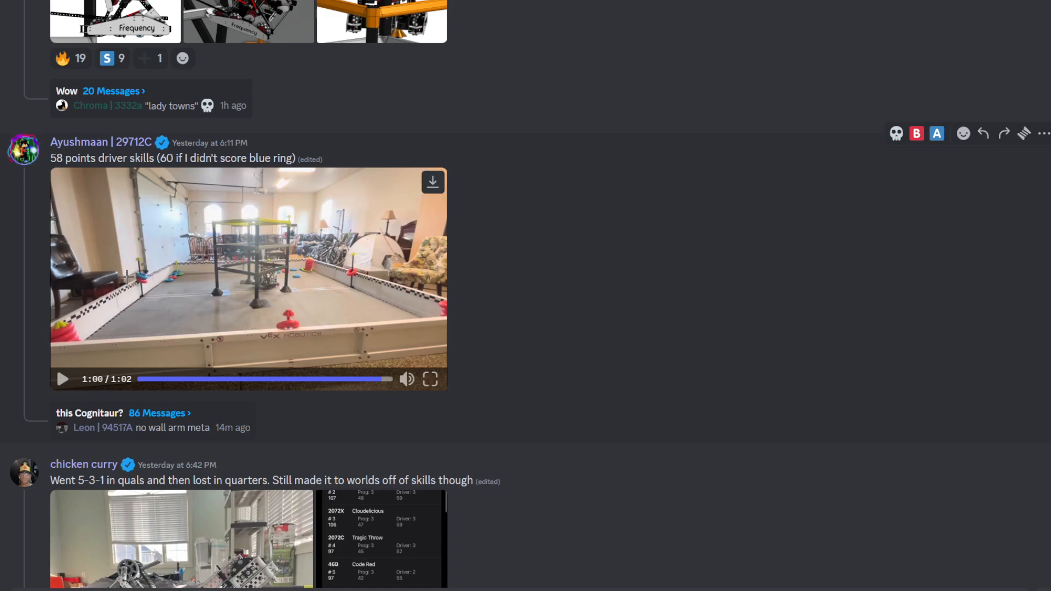
{"action": "mouse_move", "coordinate": [155, 270]}
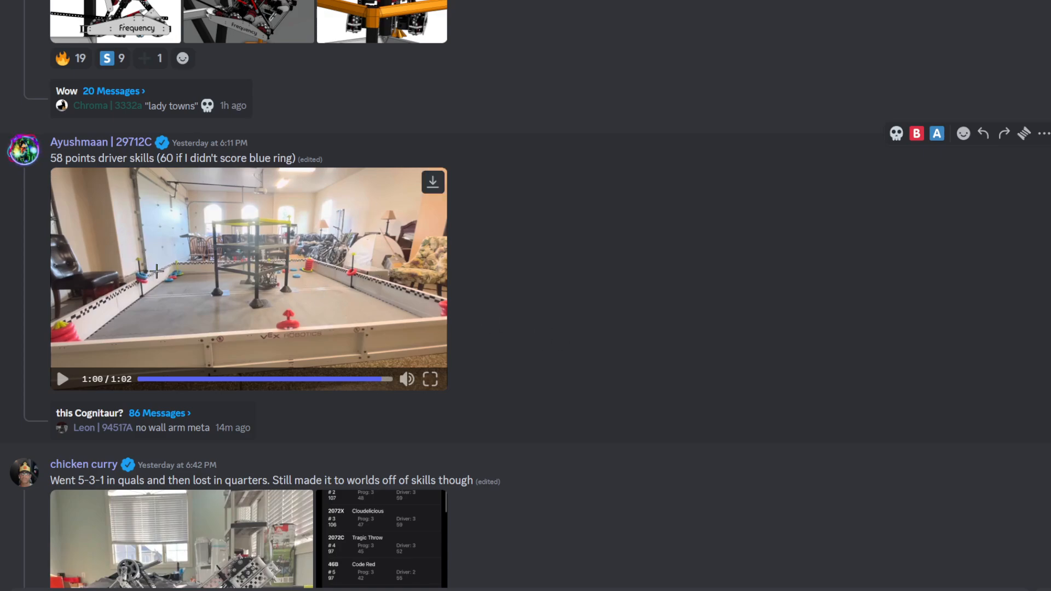
{"action": "mouse_move", "coordinate": [280, 350]}
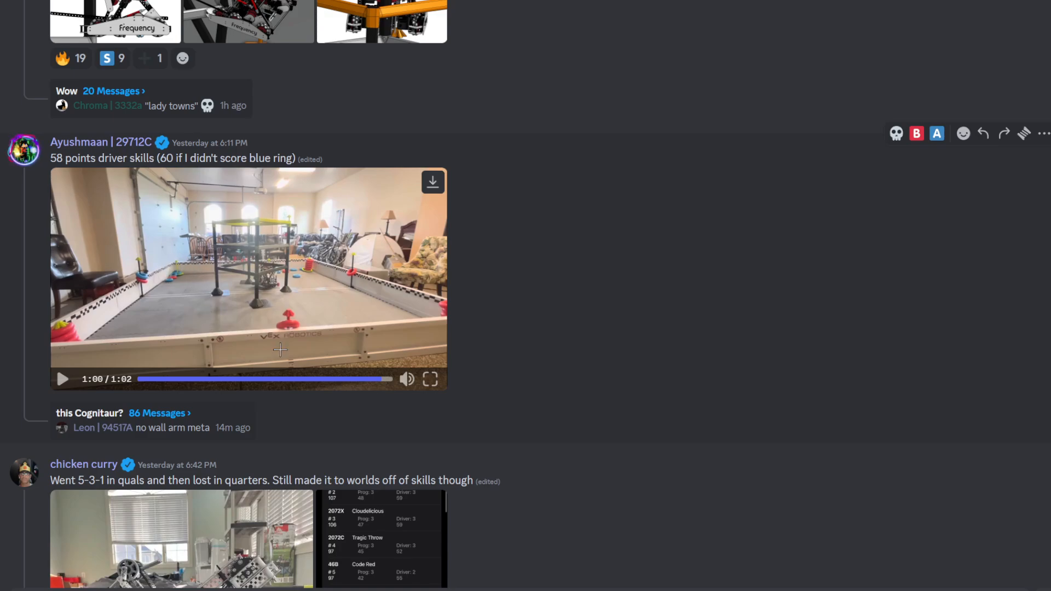
Step: Restart the finished driver skills video and pause it about six seconds in
{"action": "left_click", "coordinate": [167, 379]}
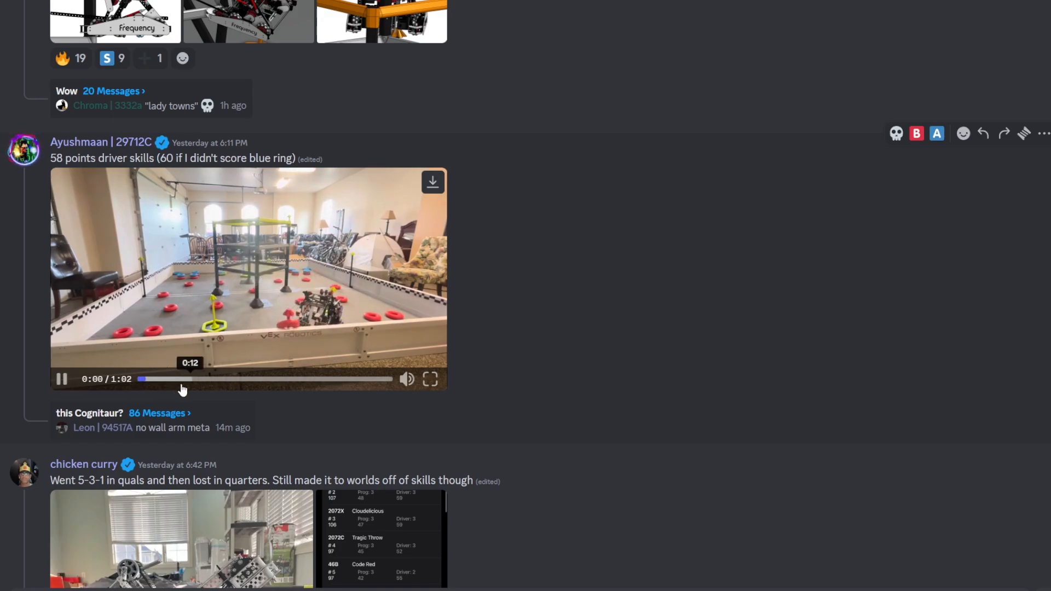
{"action": "left_click", "coordinate": [62, 378]}
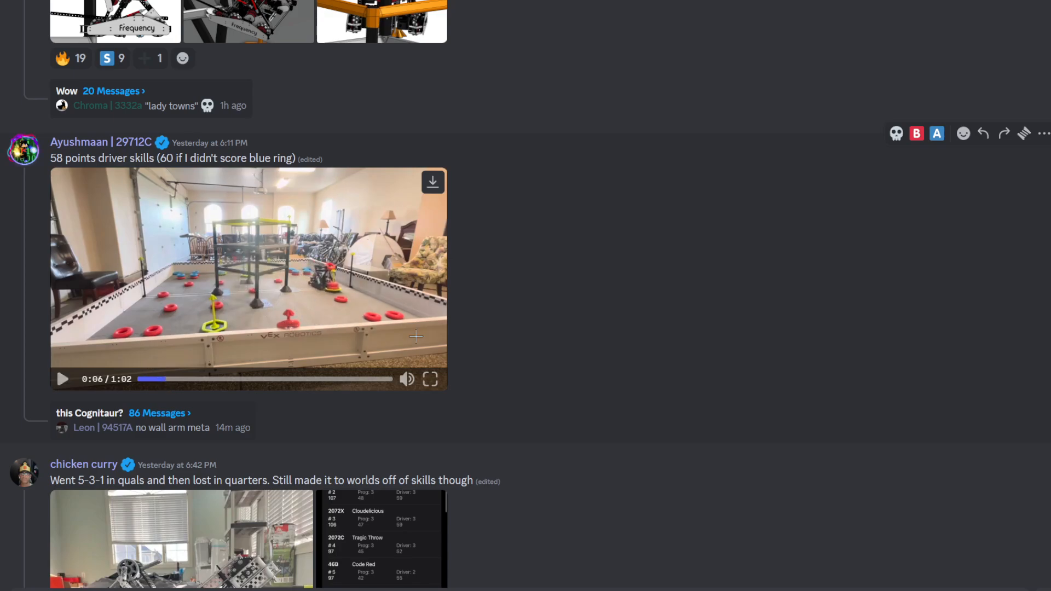
{"action": "mouse_move", "coordinate": [325, 342]}
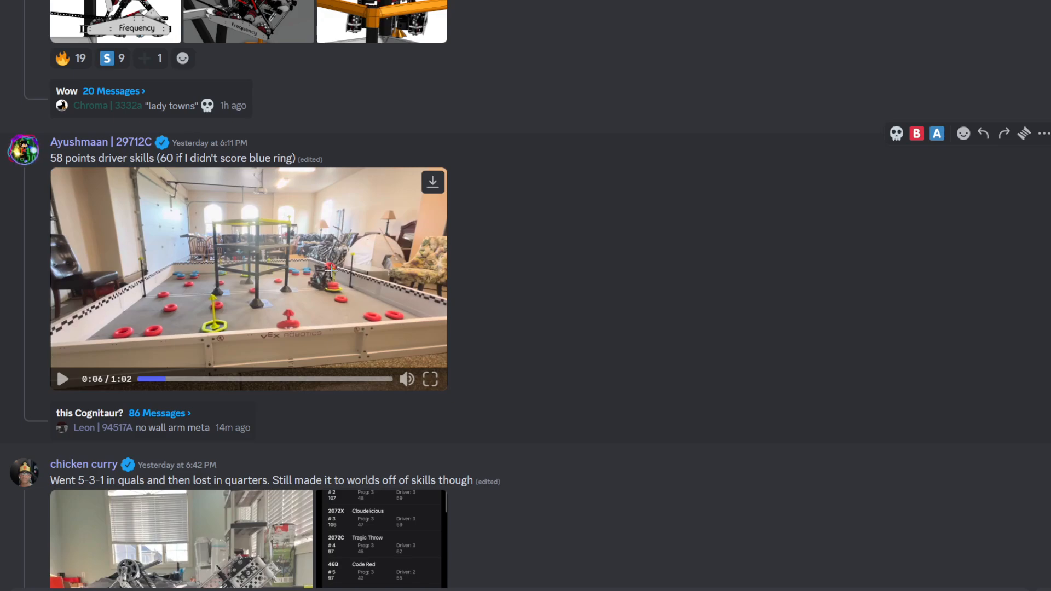
{"action": "mouse_move", "coordinate": [347, 301]}
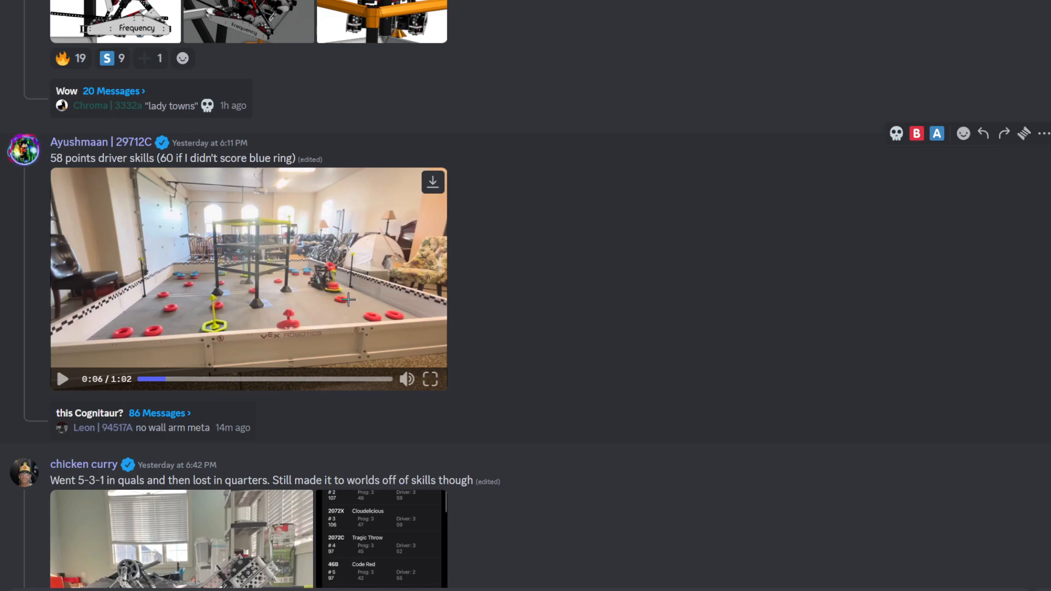
{"action": "mouse_move", "coordinate": [381, 310]}
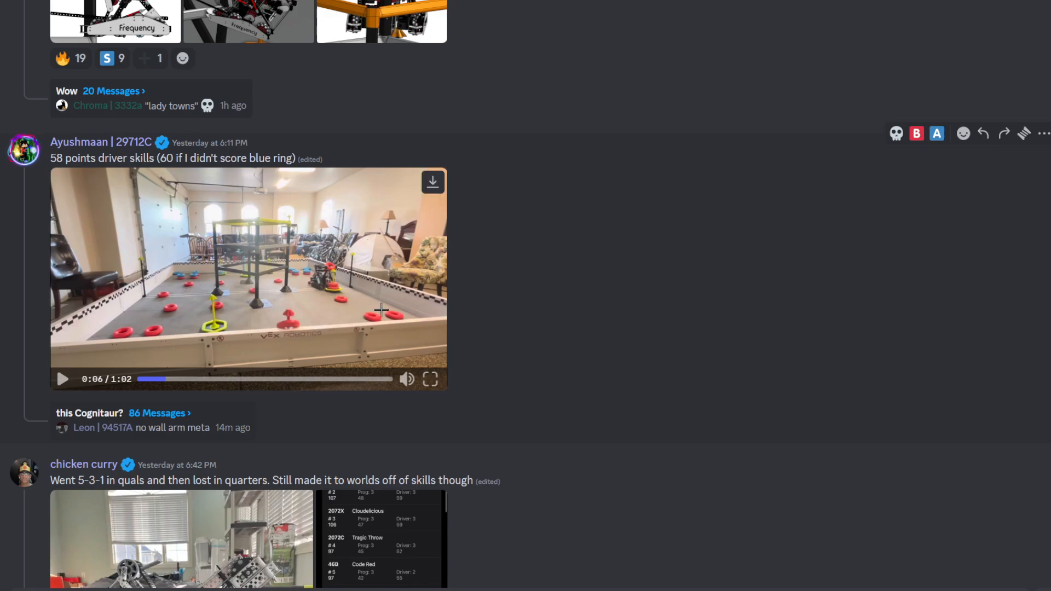
{"action": "mouse_move", "coordinate": [395, 297]}
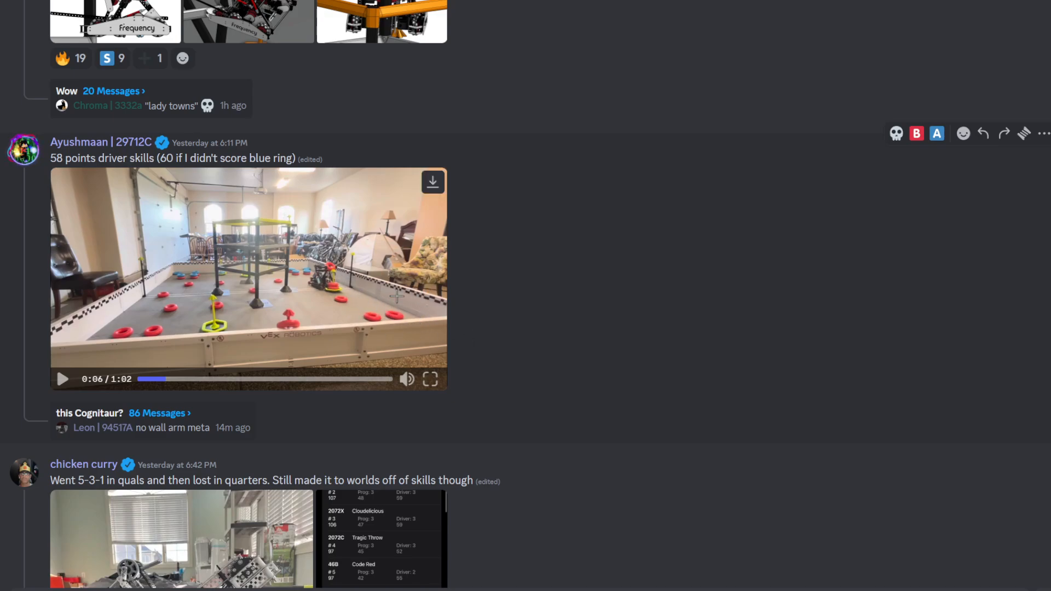
{"action": "mouse_move", "coordinate": [386, 246]}
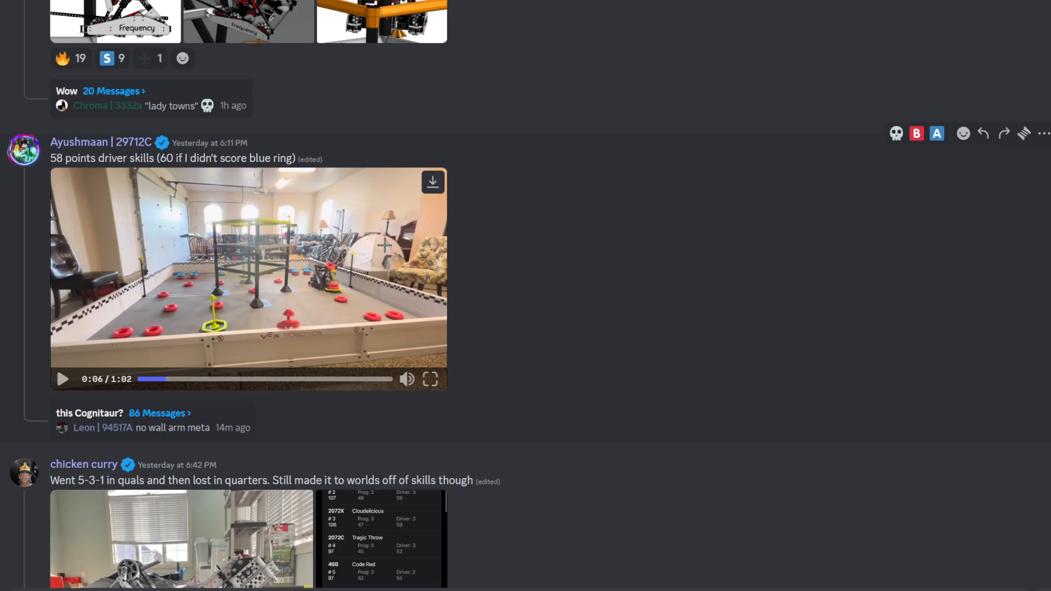
{"action": "mouse_move", "coordinate": [338, 294]}
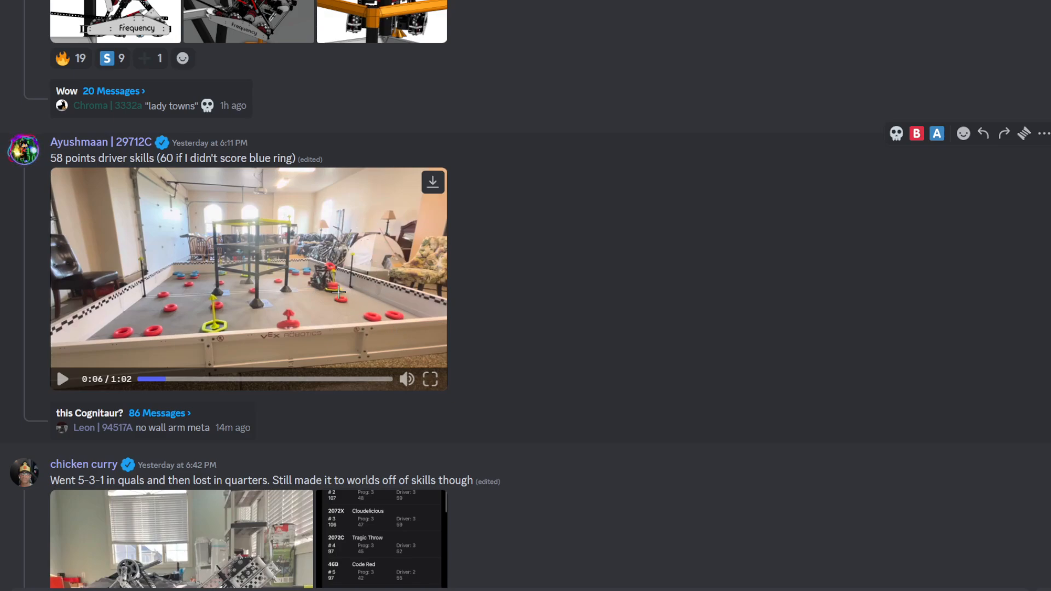
Step: View the Frequency robot render from the Top Stake + Wall Stake LB WIP post full size
{"action": "scroll", "scroll_direction": "up", "scroll_amount": 3}
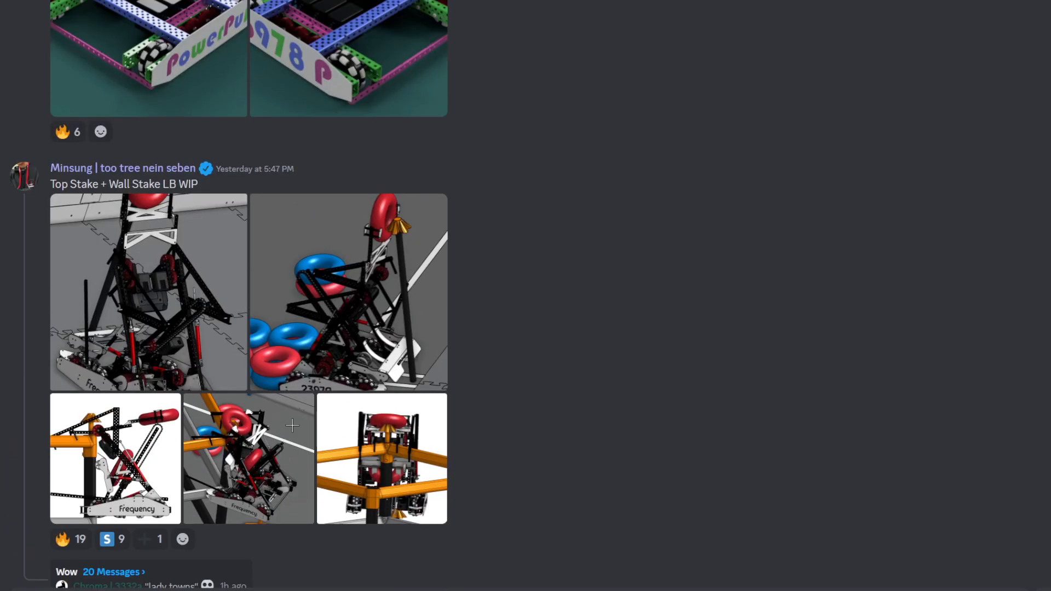
{"action": "scroll", "scroll_direction": "down", "scroll_amount": 3}
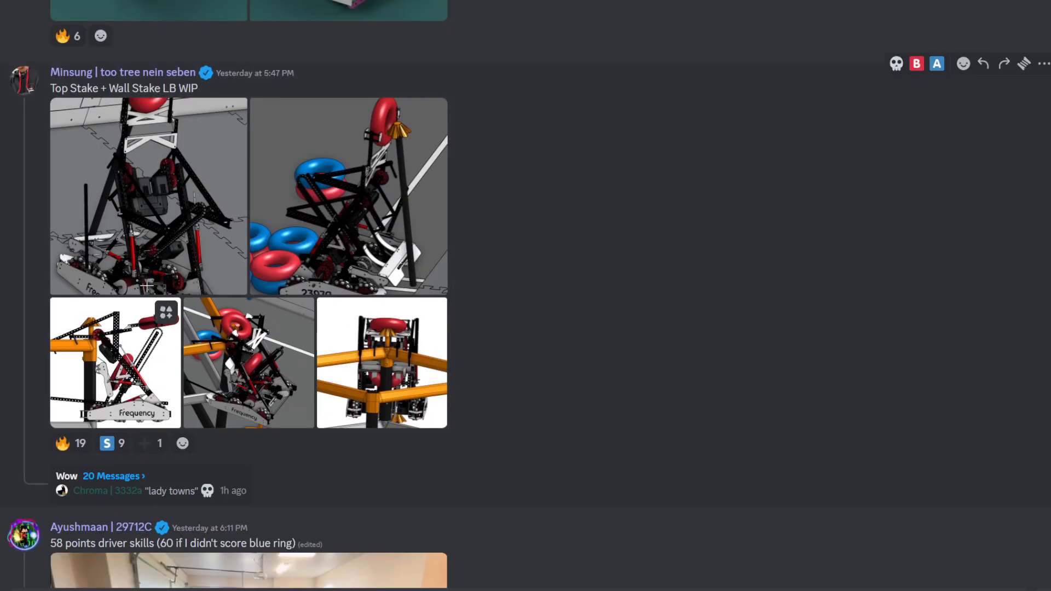
{"action": "mouse_move", "coordinate": [154, 186]}
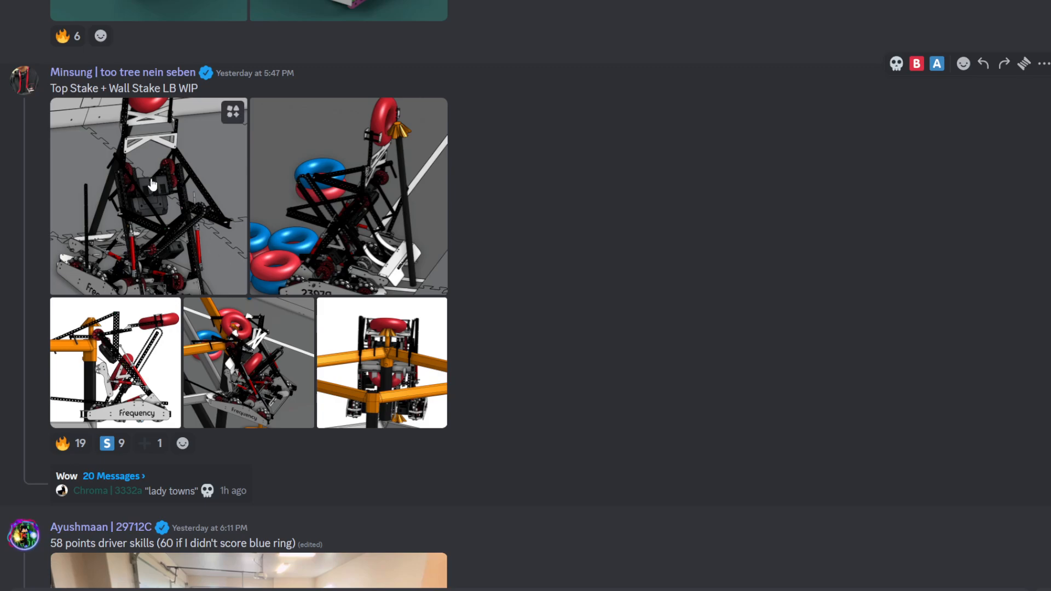
{"action": "mouse_move", "coordinate": [87, 357]}
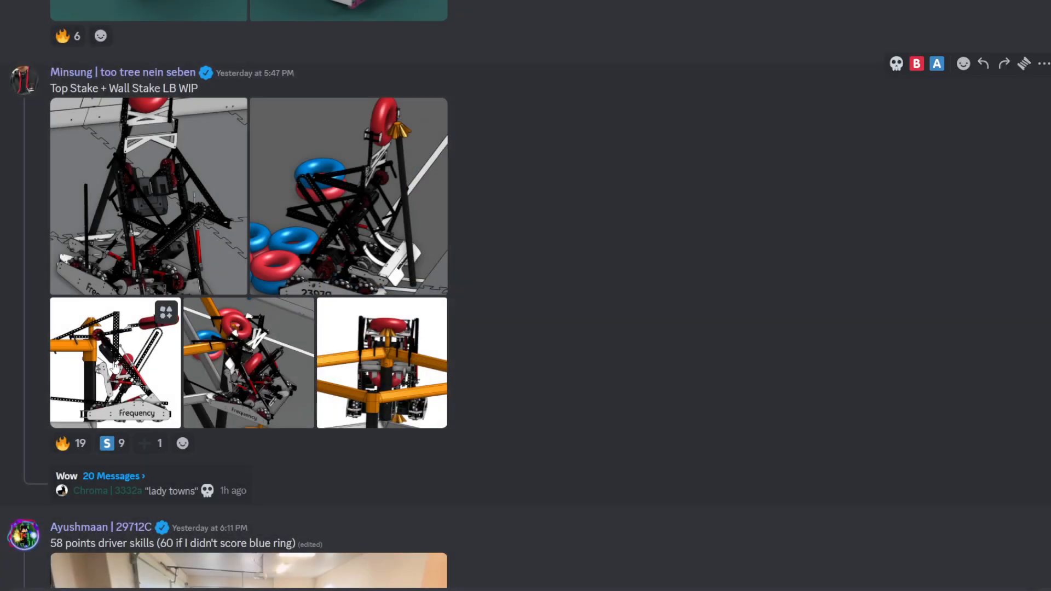
{"action": "left_click", "coordinate": [114, 363]}
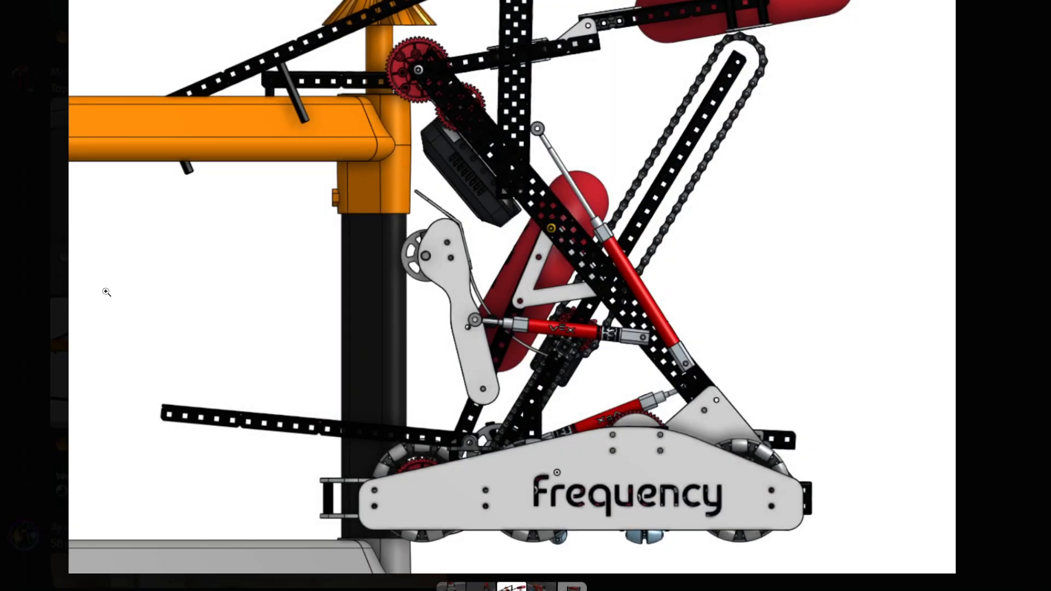
{"action": "key", "text": "Escape"}
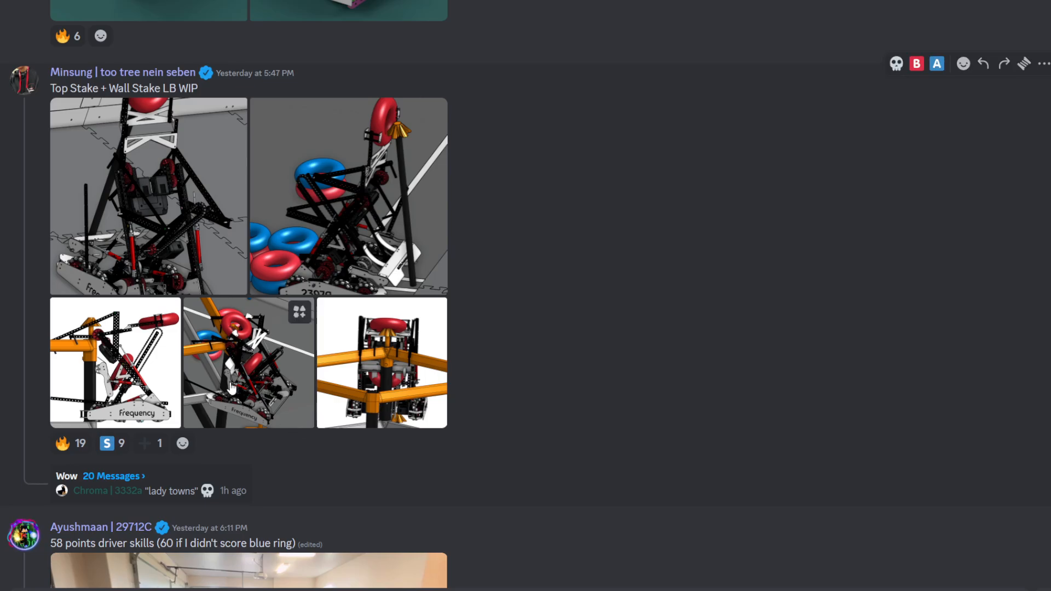
{"action": "left_click", "coordinate": [381, 363]}
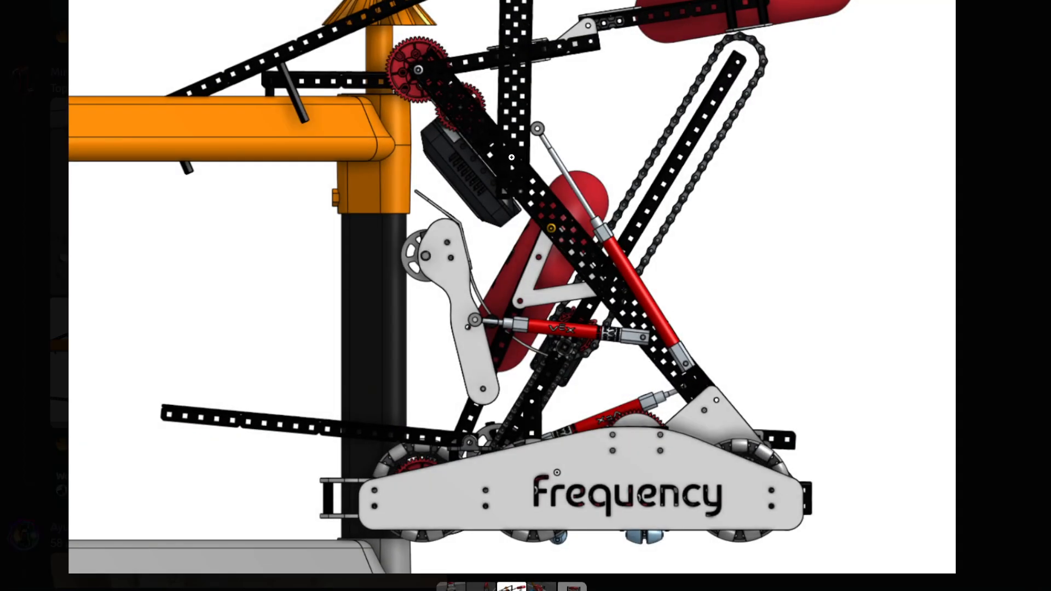
{"action": "scroll", "scroll_direction": "up", "scroll_amount": 3}
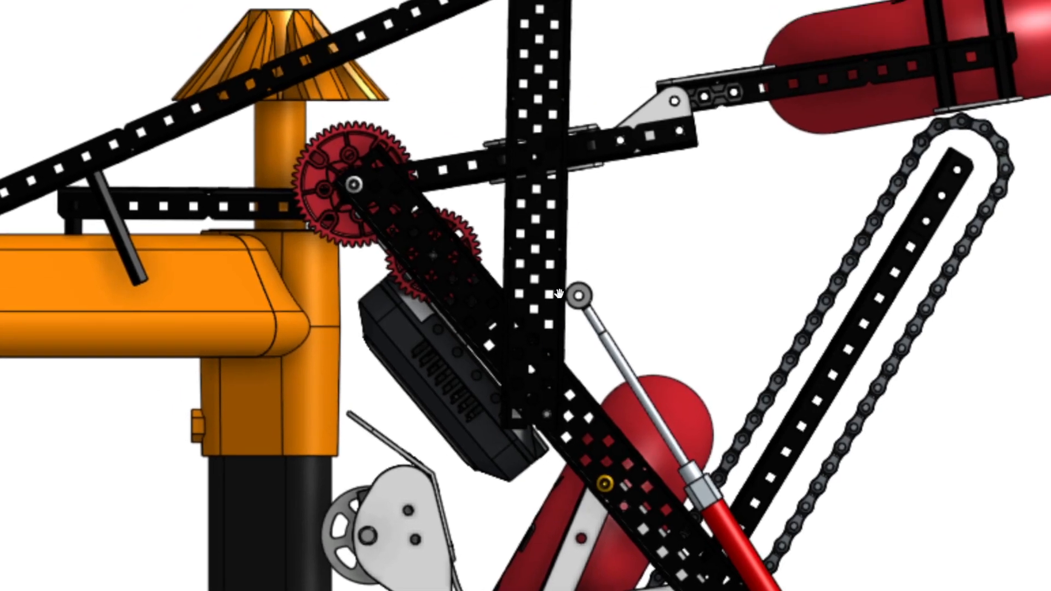
{"action": "mouse_move", "coordinate": [455, 207]}
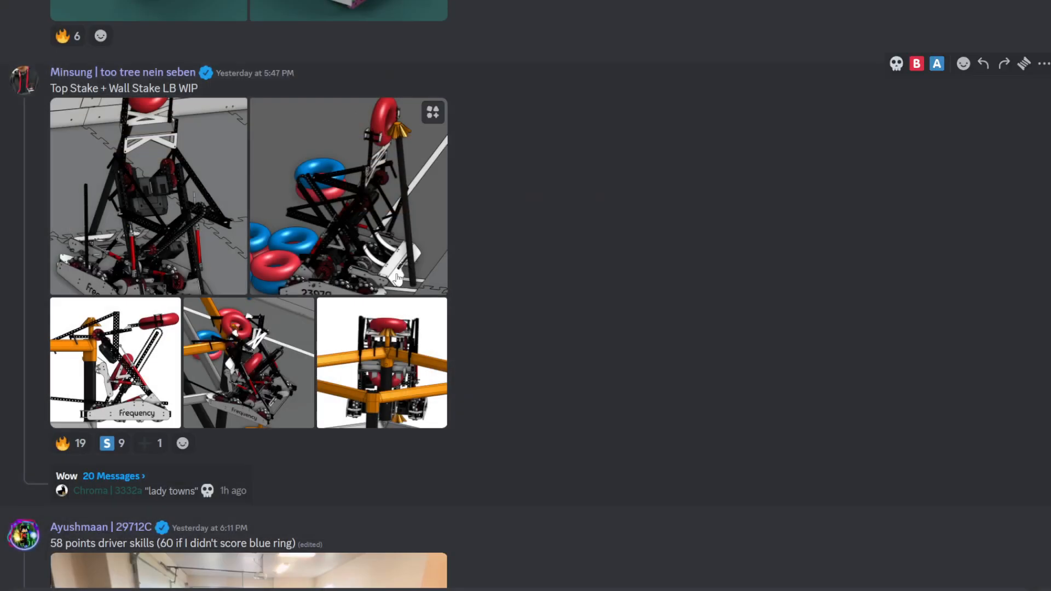
Step: Inspect the stacked-rings render zoomed in, then the middle lower render and the next one in the post
{"action": "left_click", "coordinate": [347, 196]}
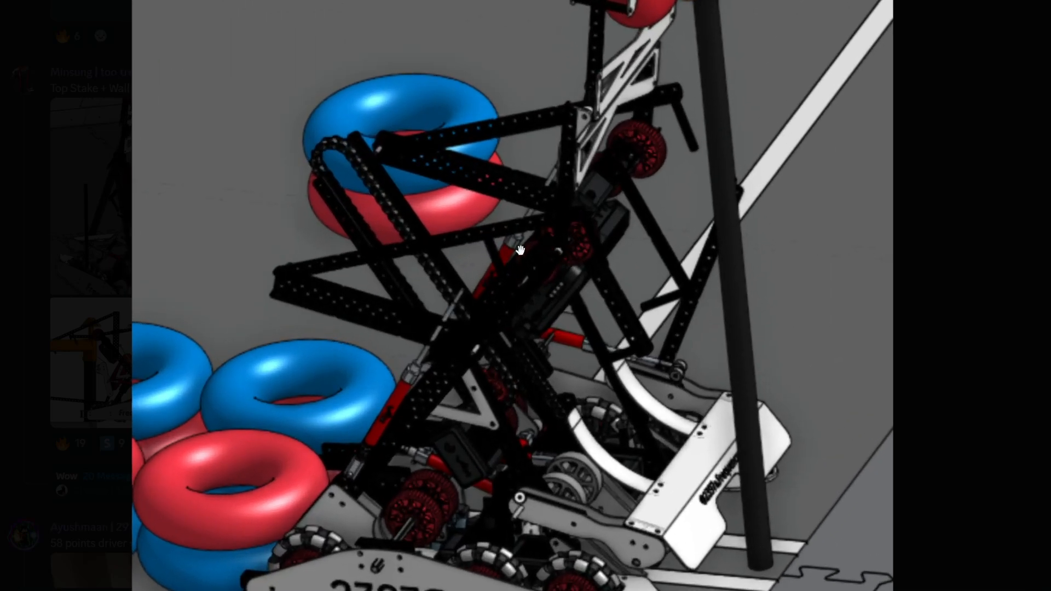
{"action": "mouse_move", "coordinate": [474, 274]}
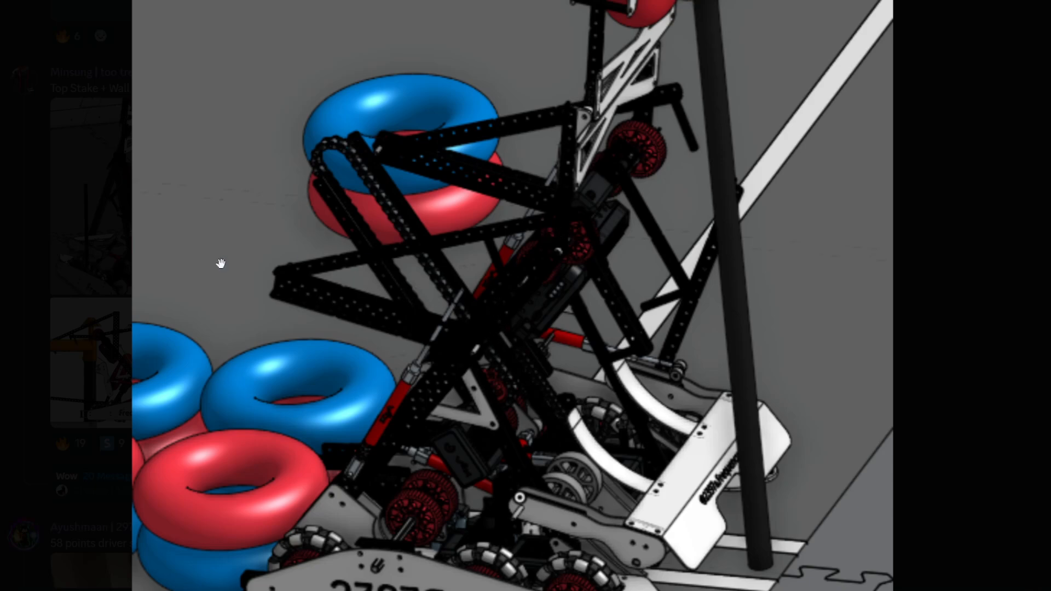
{"action": "mouse_move", "coordinate": [481, 208]}
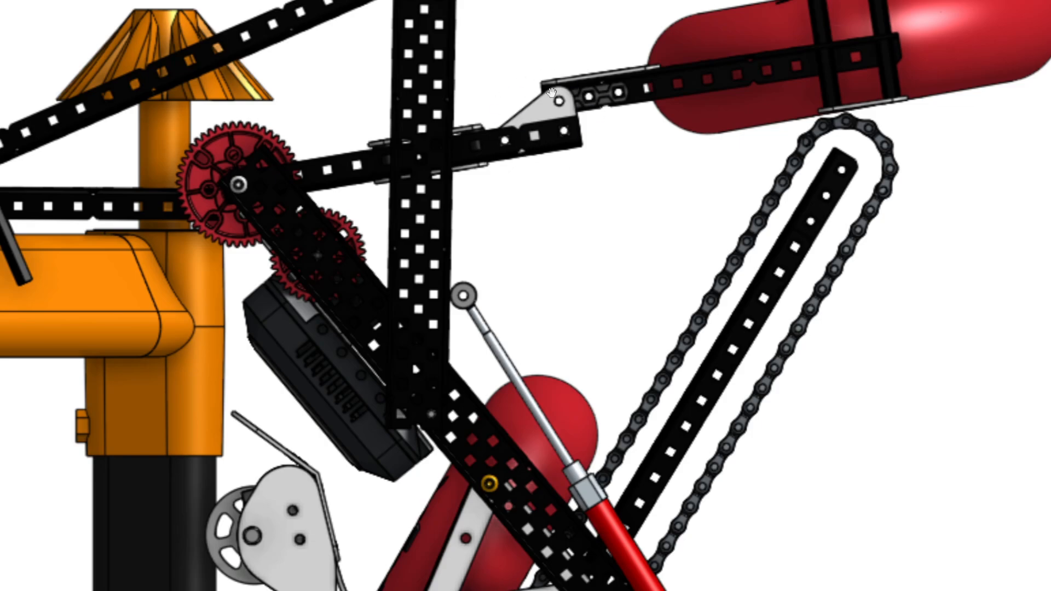
{"action": "mouse_move", "coordinate": [321, 189]}
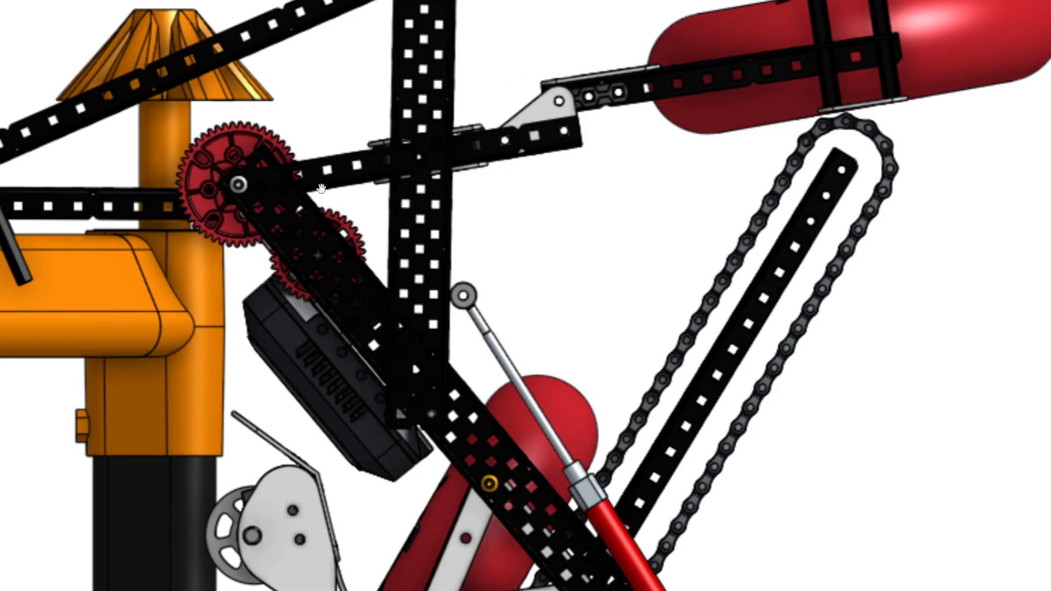
{"action": "mouse_move", "coordinate": [104, 252]}
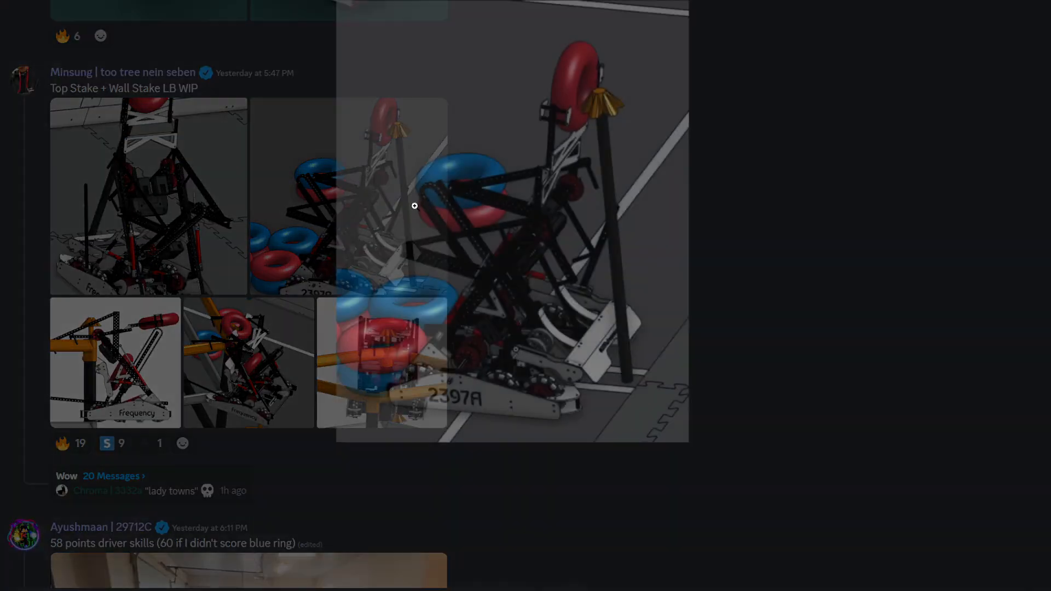
{"action": "left_click", "coordinate": [414, 205]}
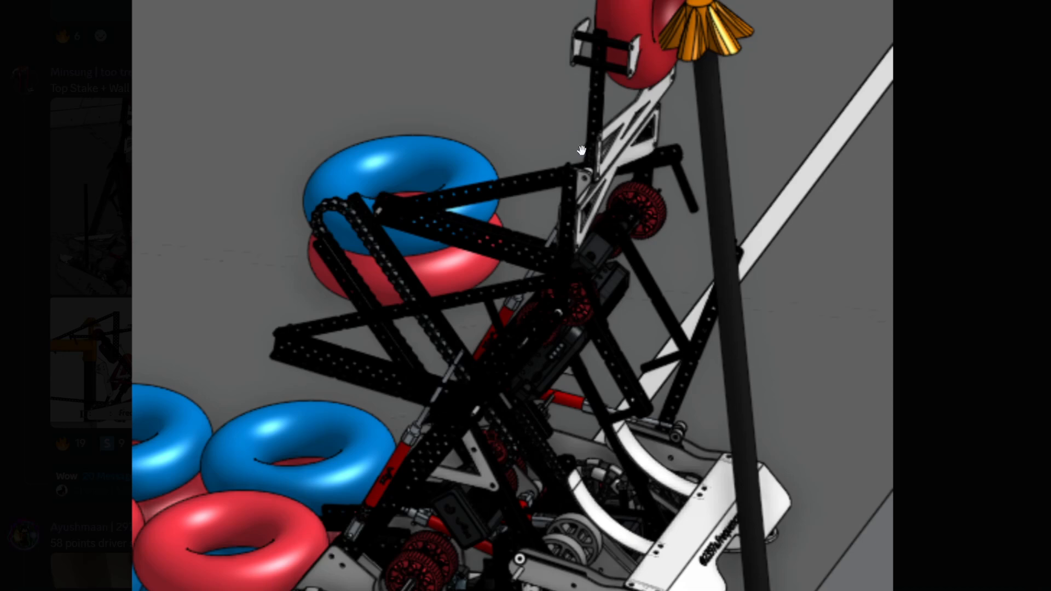
{"action": "mouse_move", "coordinate": [171, 217]}
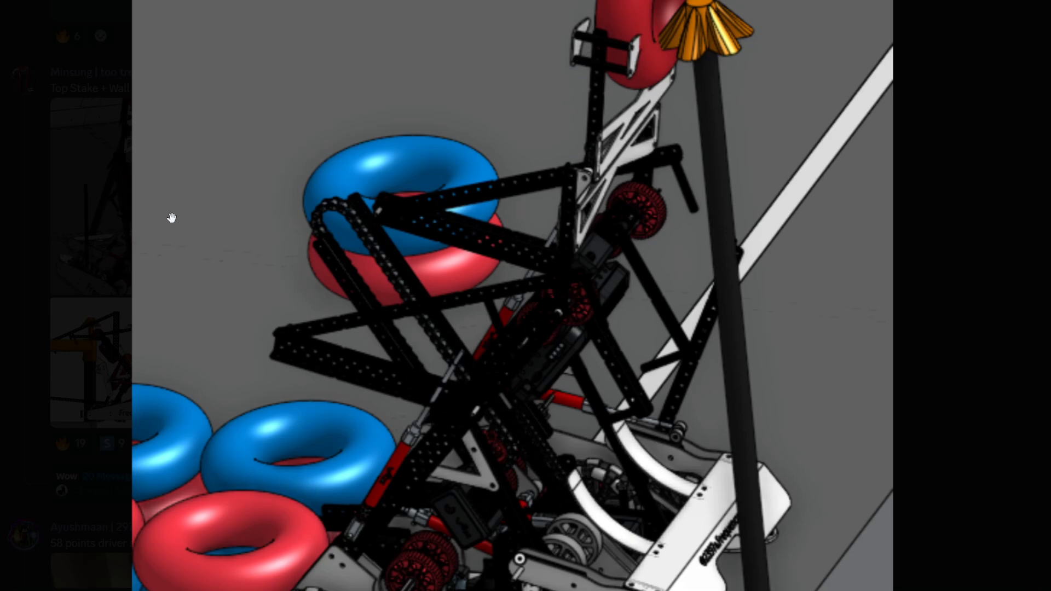
{"action": "key", "text": "Escape"}
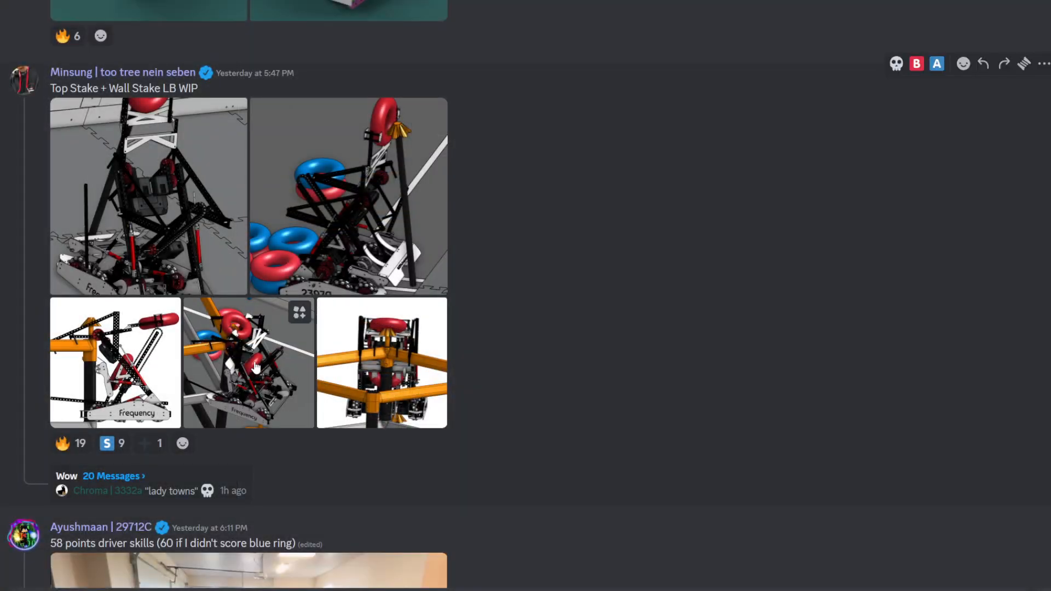
{"action": "left_click", "coordinate": [249, 363]}
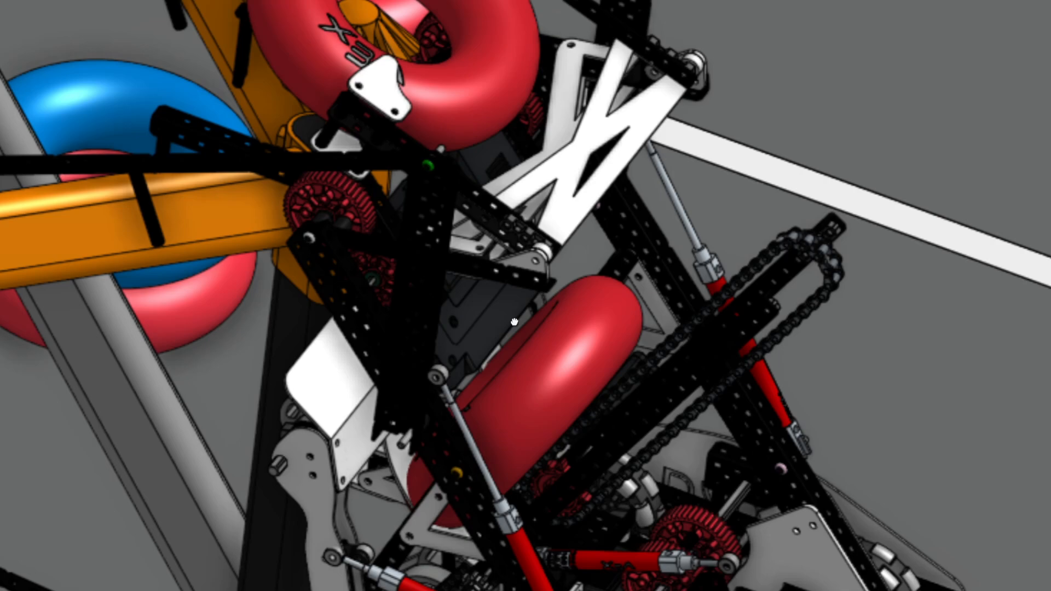
{"action": "mouse_move", "coordinate": [524, 126]}
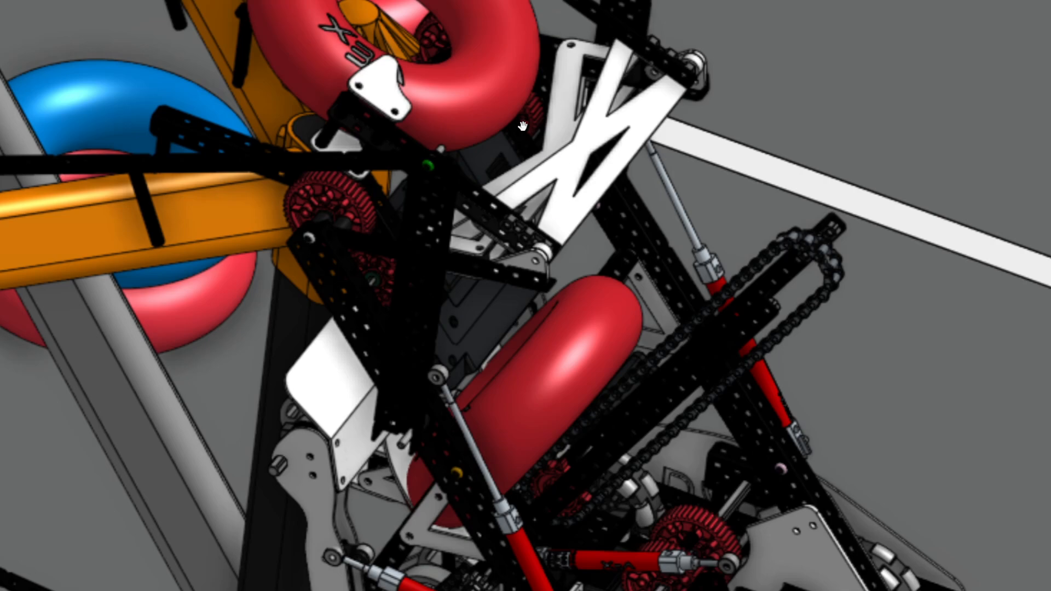
{"action": "mouse_move", "coordinate": [533, 224]}
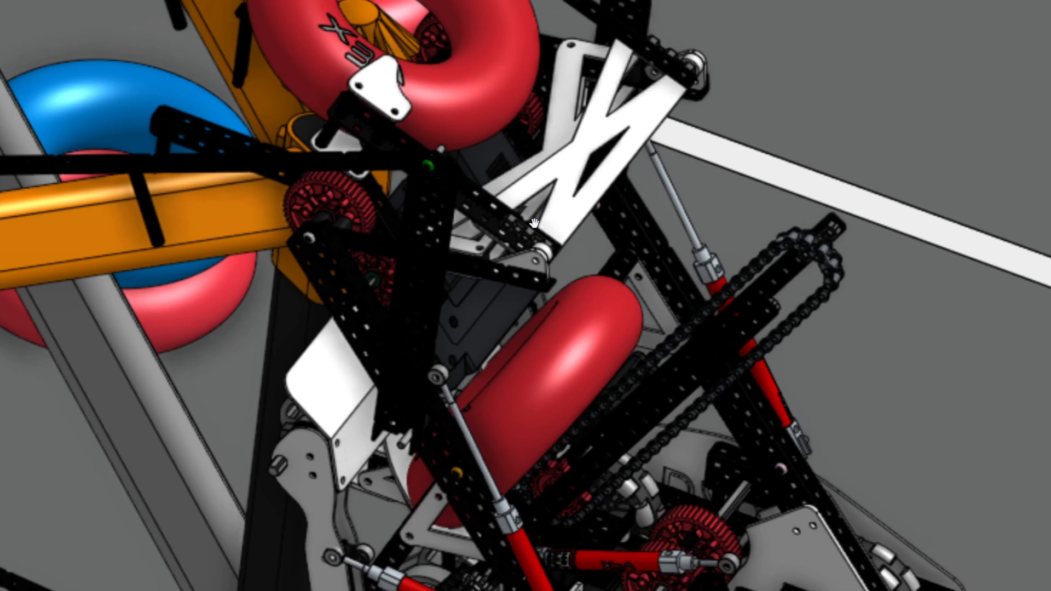
{"action": "mouse_move", "coordinate": [456, 98]}
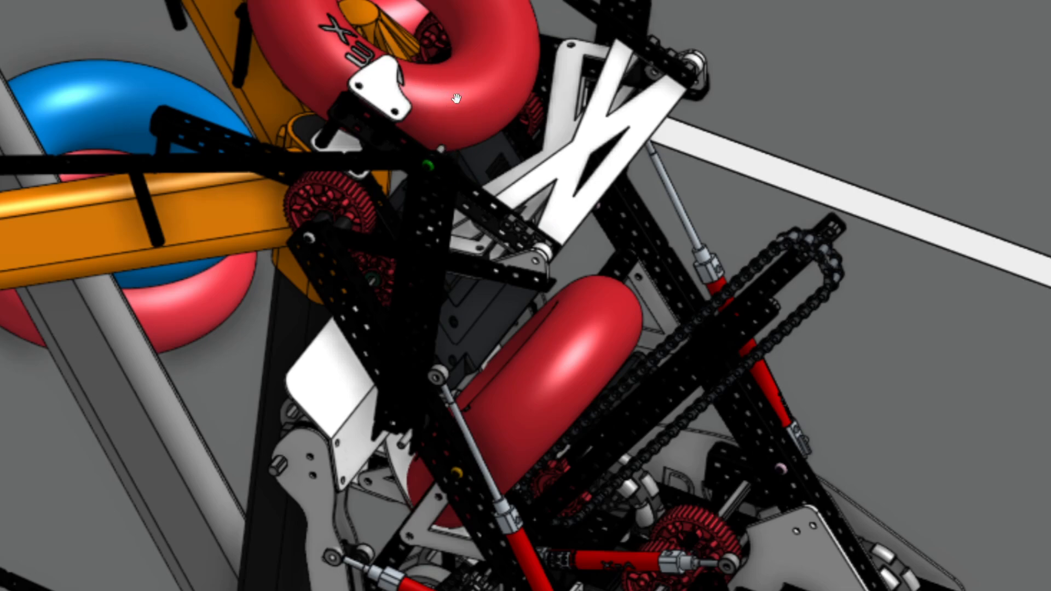
{"action": "mouse_move", "coordinate": [395, 156]}
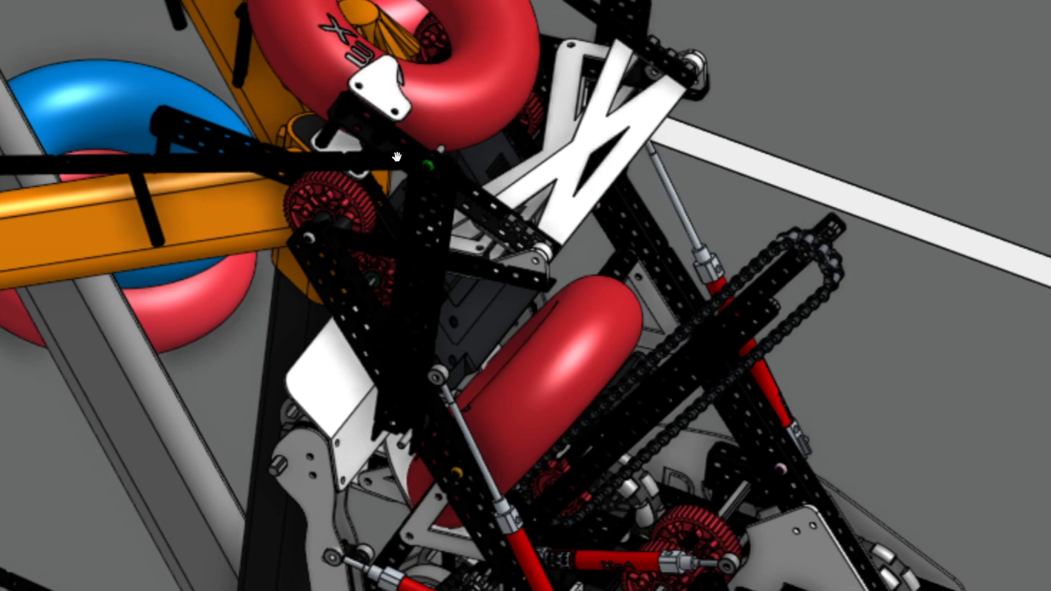
{"action": "mouse_move", "coordinate": [310, 85]}
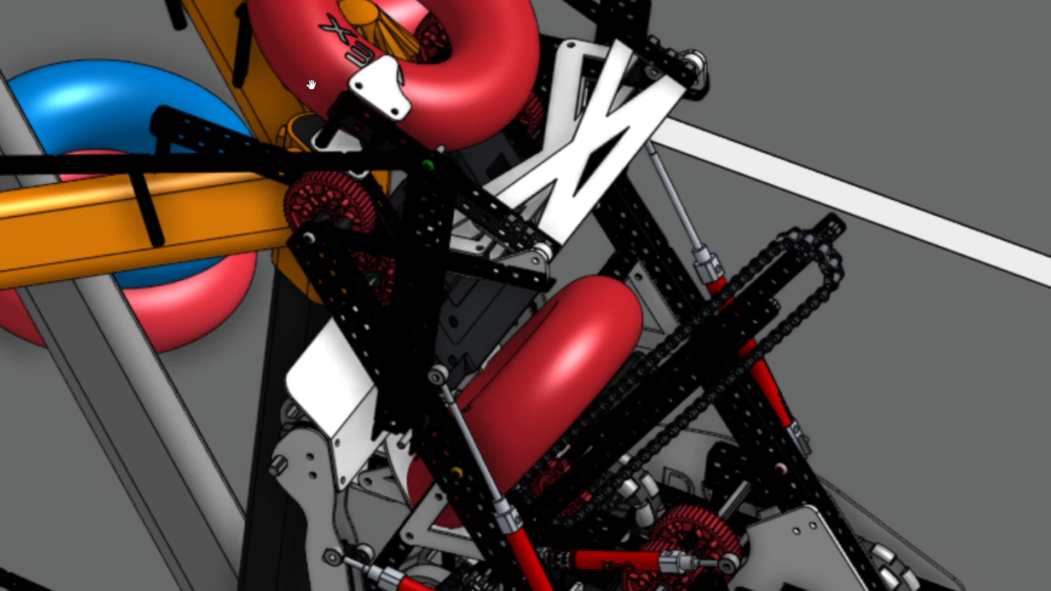
{"action": "mouse_move", "coordinate": [605, 218]}
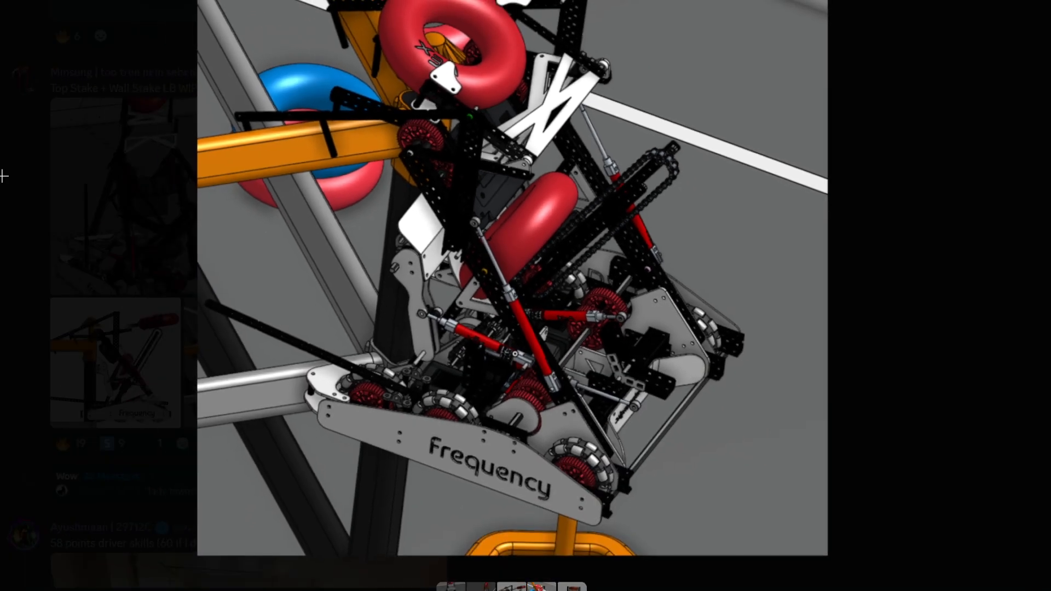
{"action": "key", "text": "Escape"}
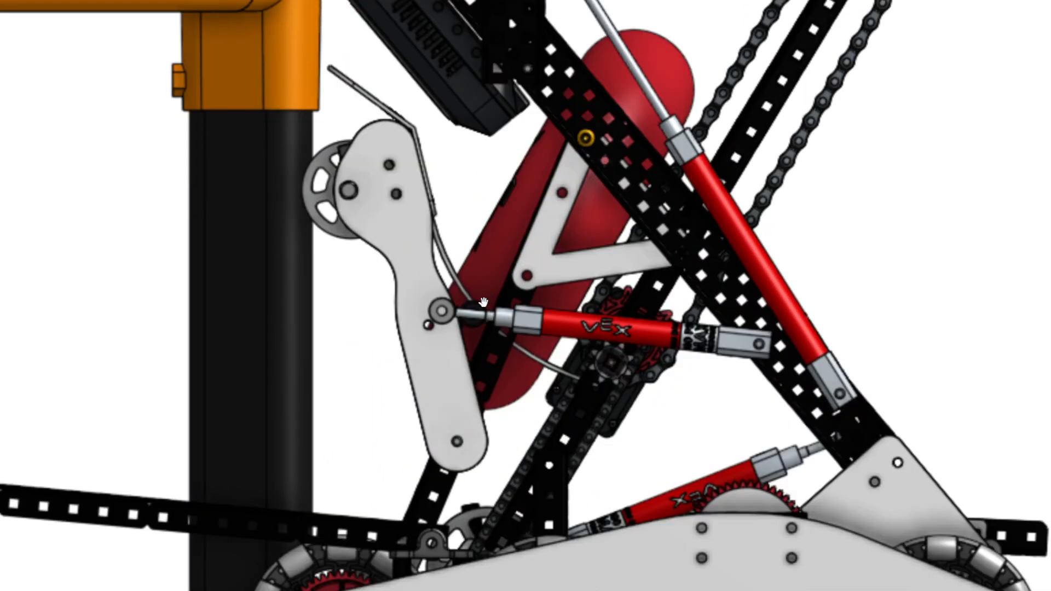
{"action": "mouse_move", "coordinate": [515, 367]}
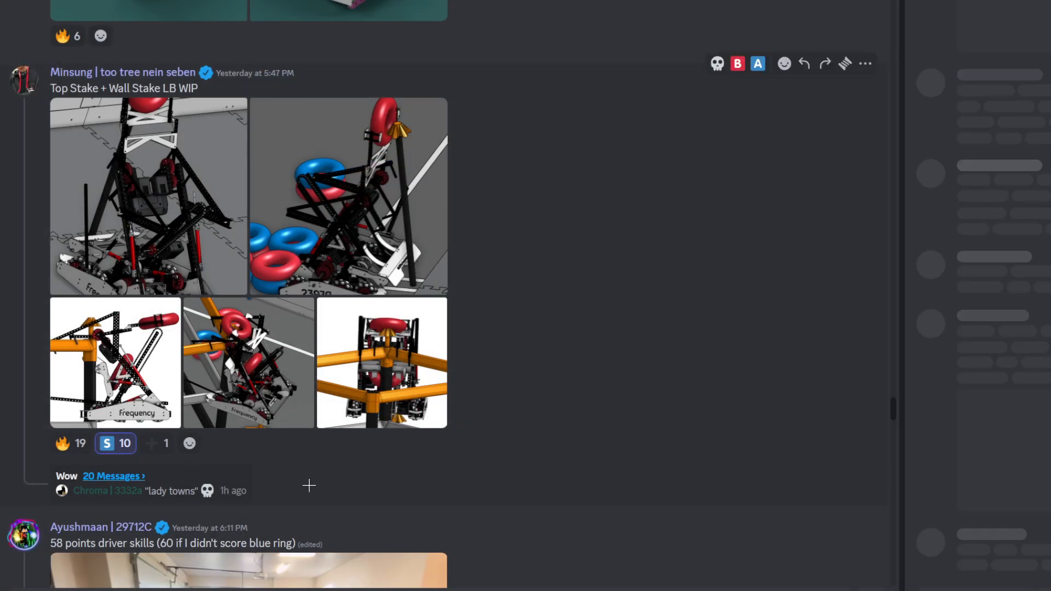
{"action": "left_click", "coordinate": [112, 475]}
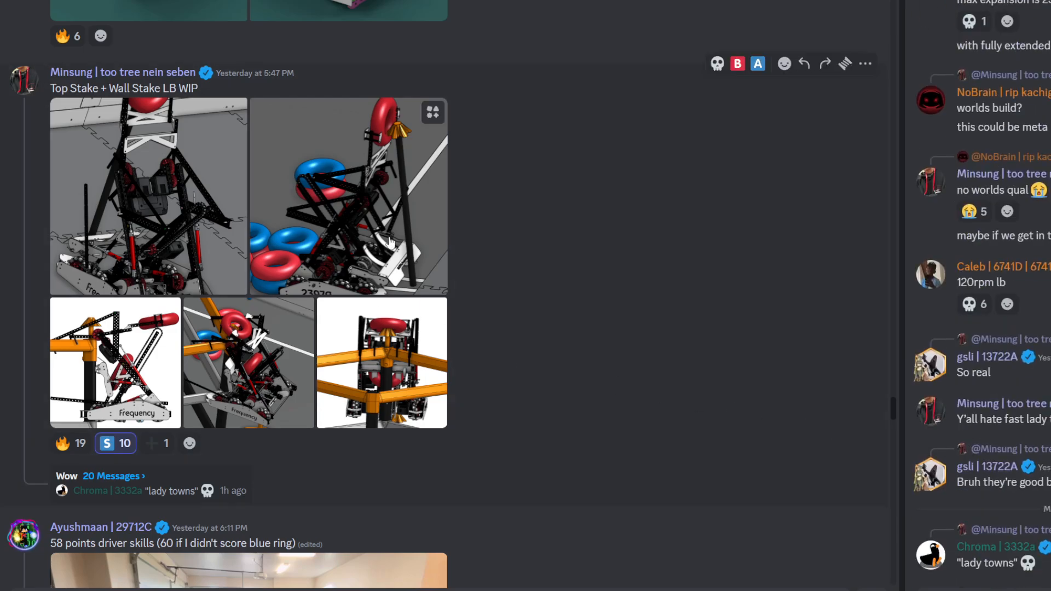
{"action": "left_click", "coordinate": [349, 195]}
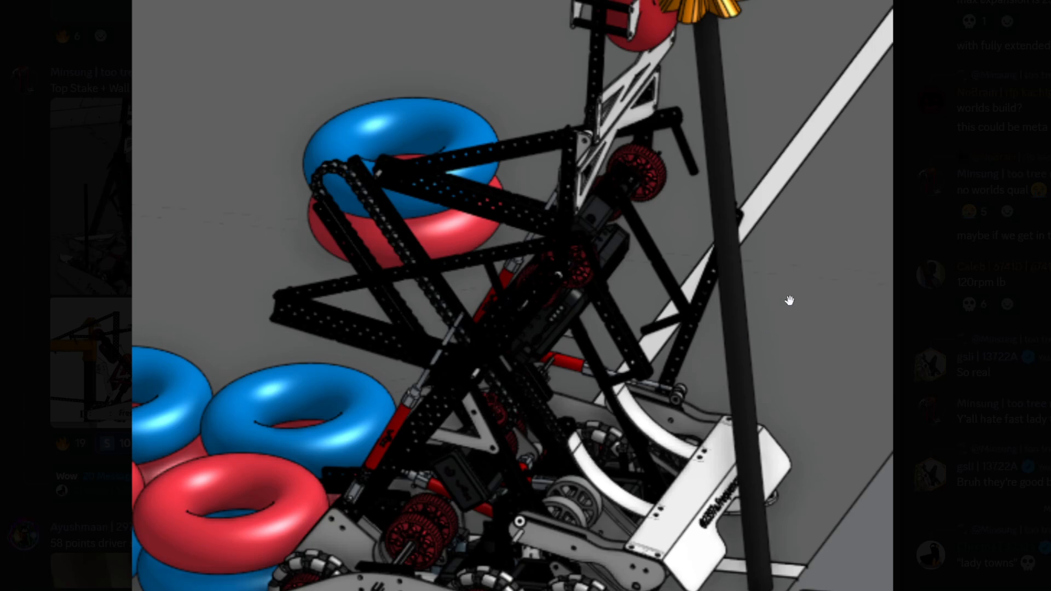
{"action": "mouse_move", "coordinate": [683, 294]}
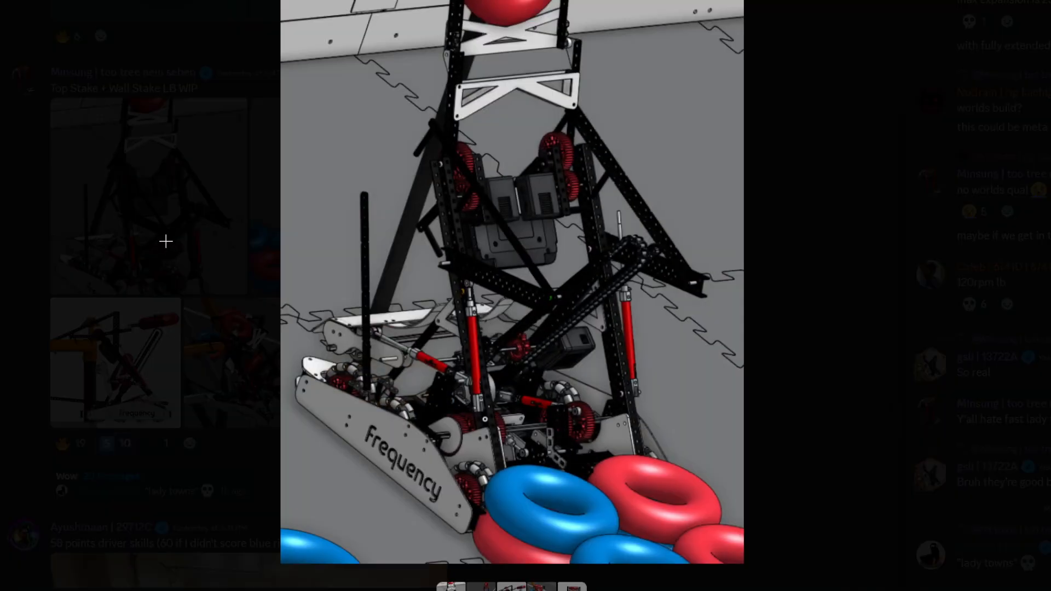
{"action": "left_click", "coordinate": [572, 587]}
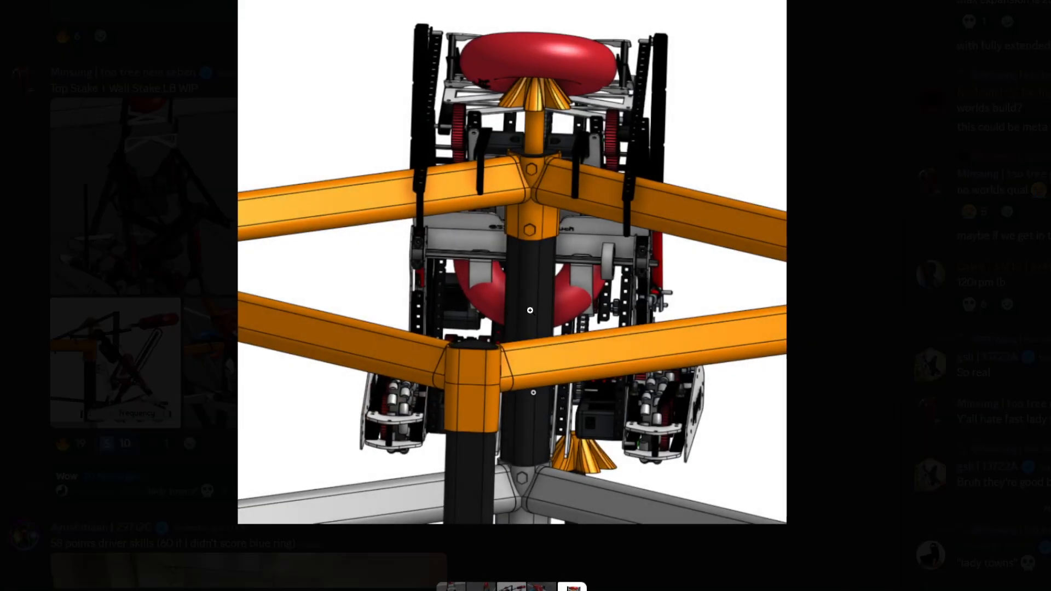
{"action": "key", "text": "Escape"}
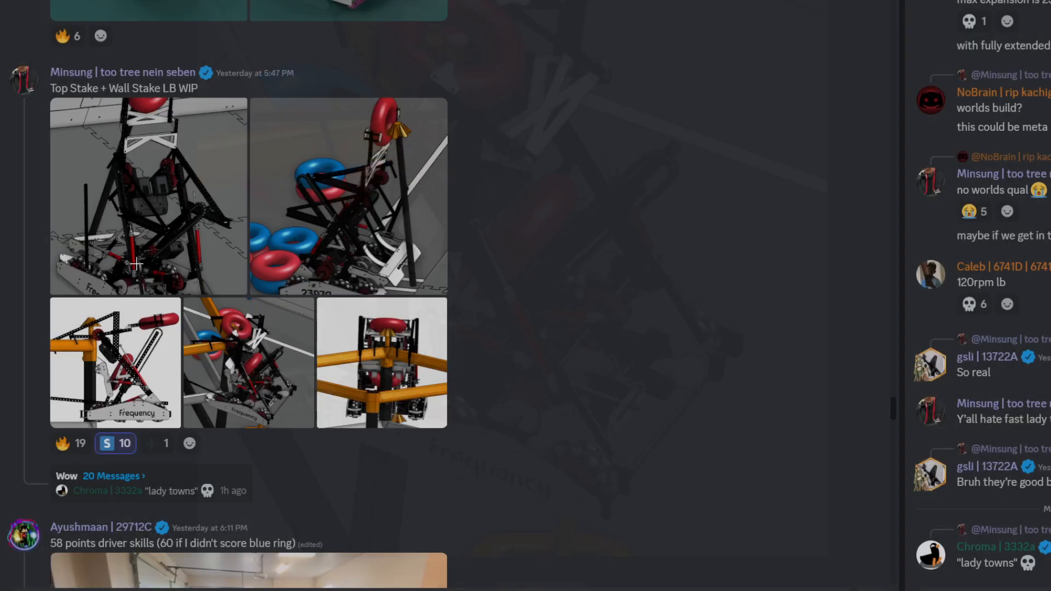
Step: Scroll up to the 6978 chassis renders and the 'still wip' post
{"action": "scroll", "scroll_direction": "up", "scroll_amount": 3}
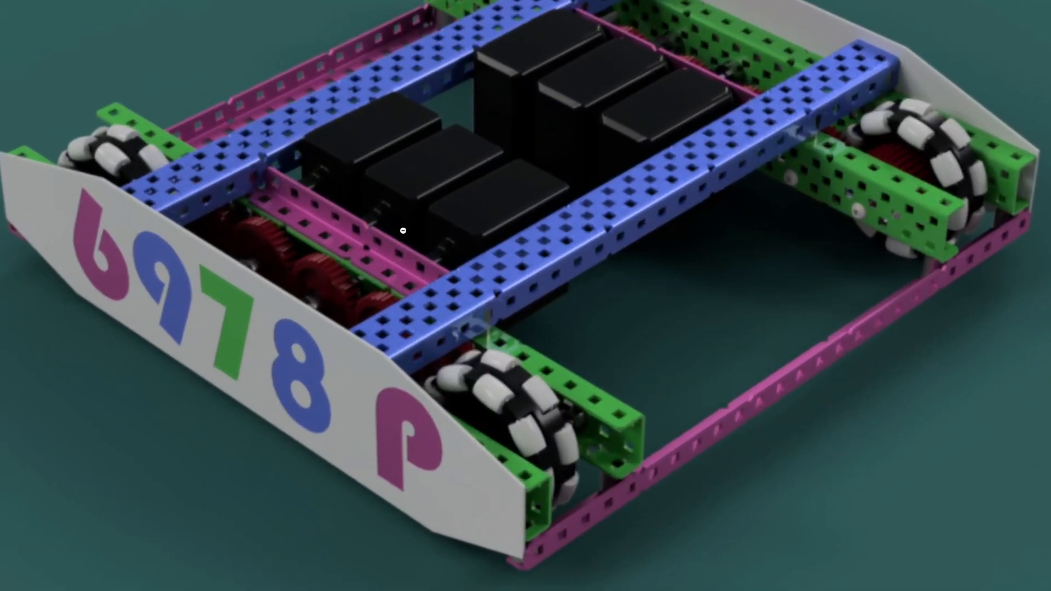
{"action": "mouse_move", "coordinate": [496, 54]}
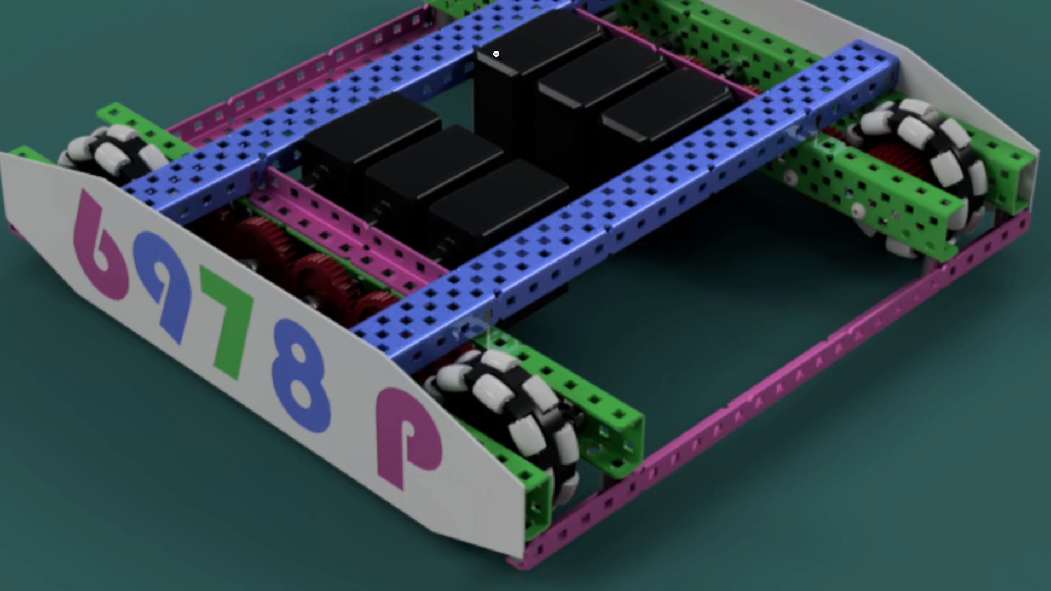
{"action": "mouse_move", "coordinate": [500, 231]}
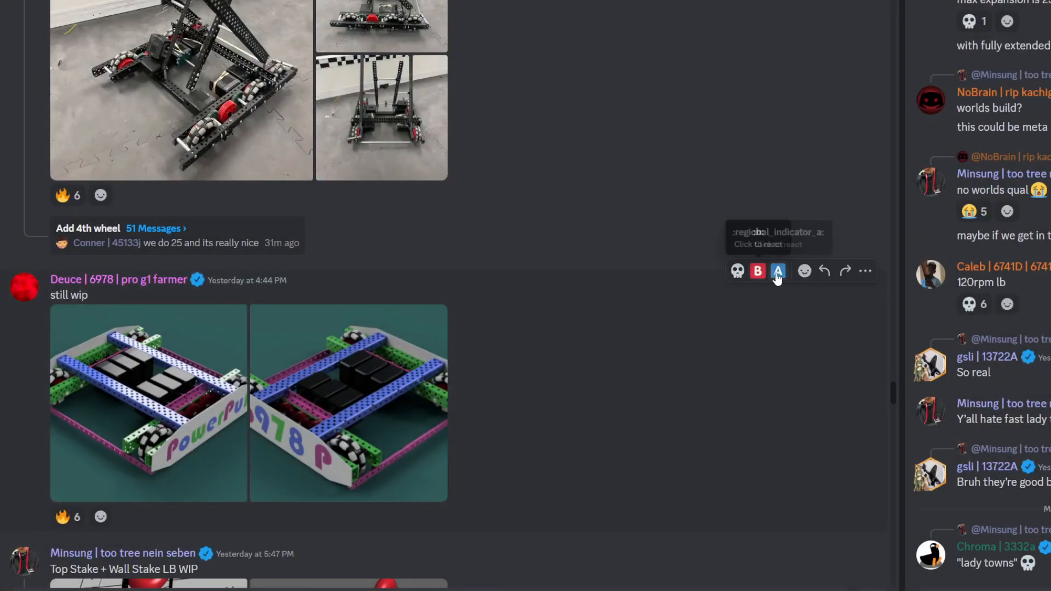
Step: View Owen's 'Suggestions?' drivetrain photo full size, then watch Daniel's robot video in full screen
{"action": "scroll", "scroll_direction": "up", "scroll_amount": 3}
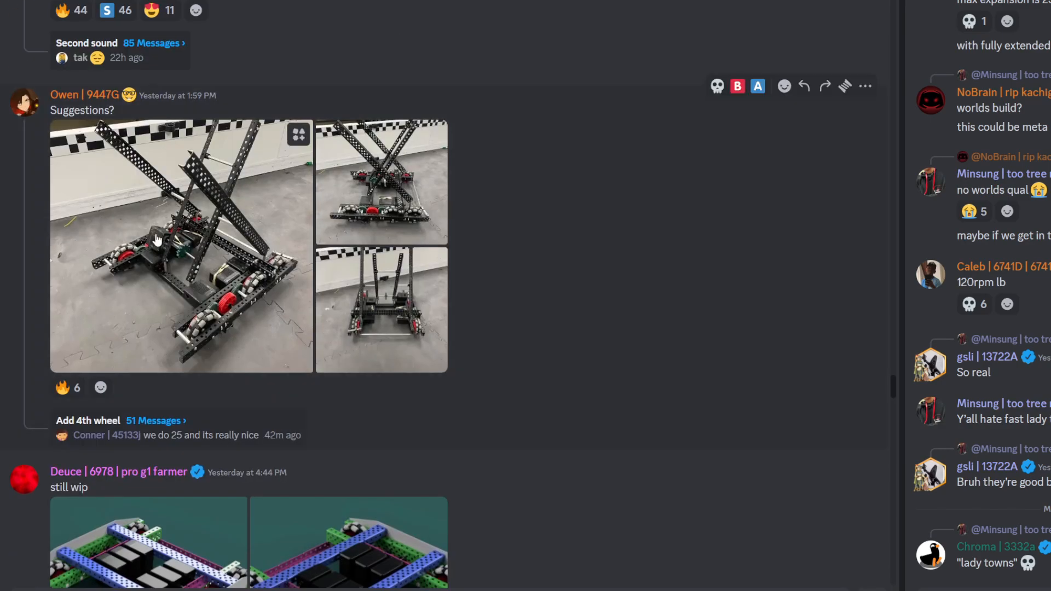
{"action": "left_click", "coordinate": [181, 245]}
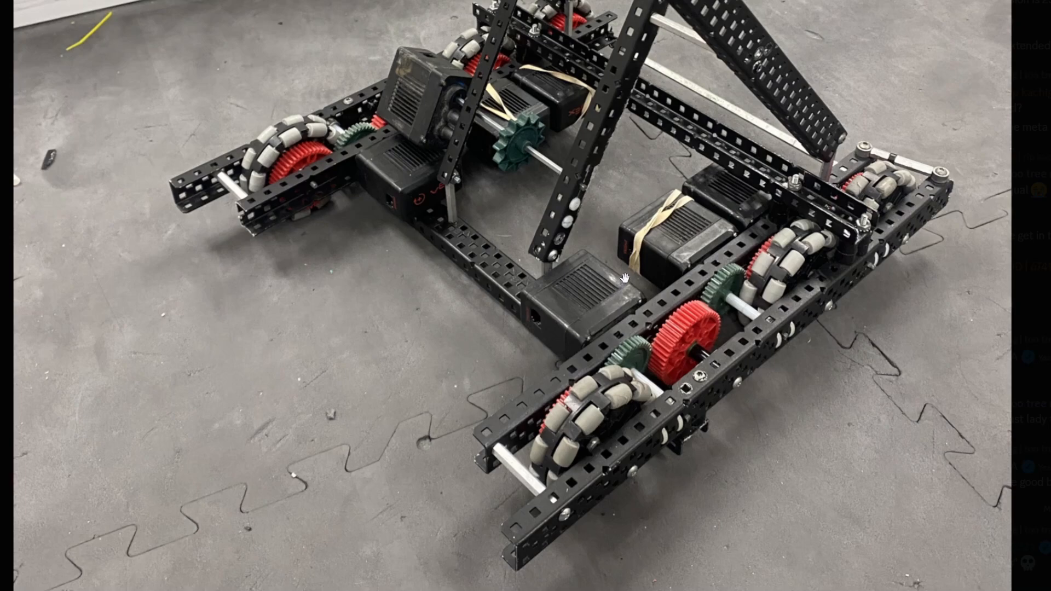
{"action": "mouse_move", "coordinate": [491, 249]}
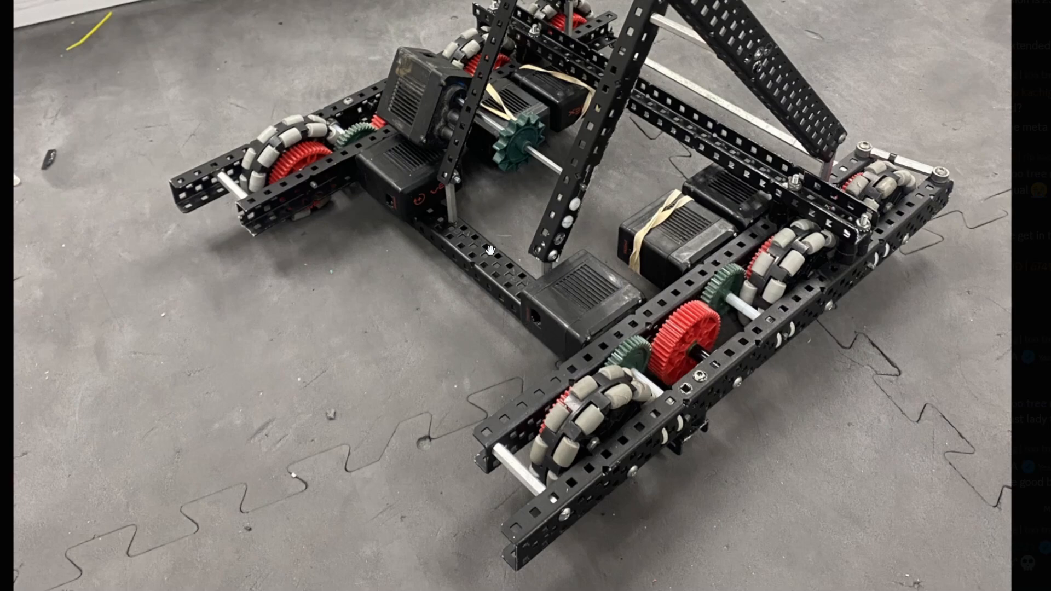
{"action": "mouse_move", "coordinate": [593, 365]}
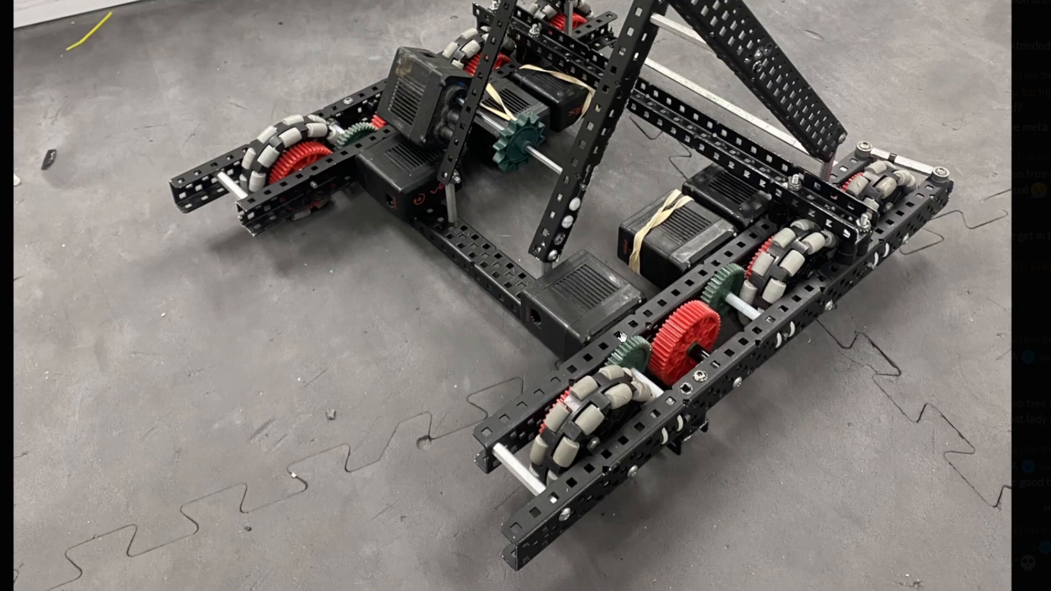
{"action": "mouse_move", "coordinate": [515, 133]}
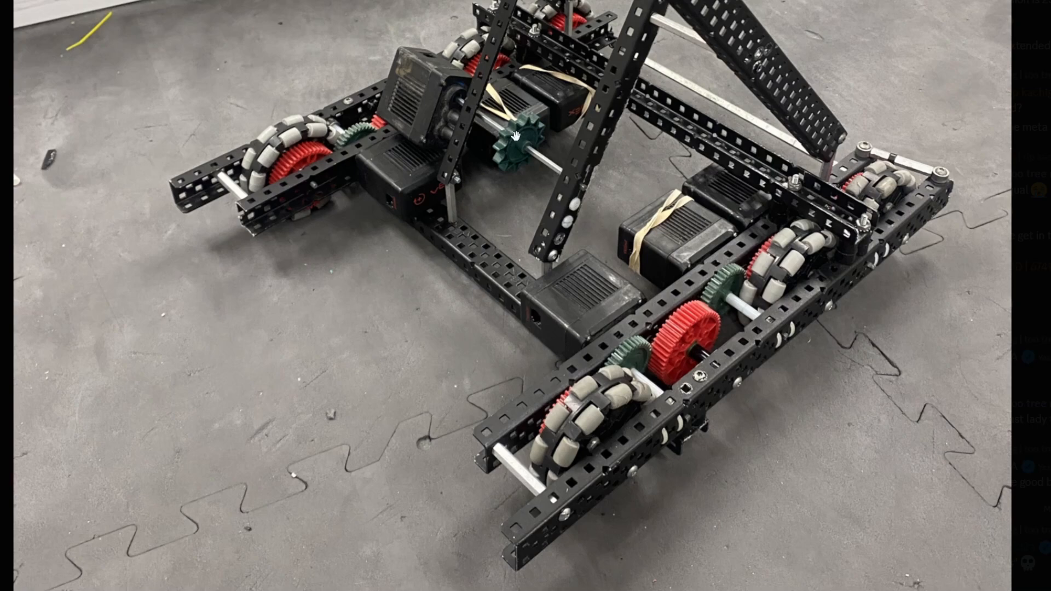
{"action": "mouse_move", "coordinate": [546, 208]}
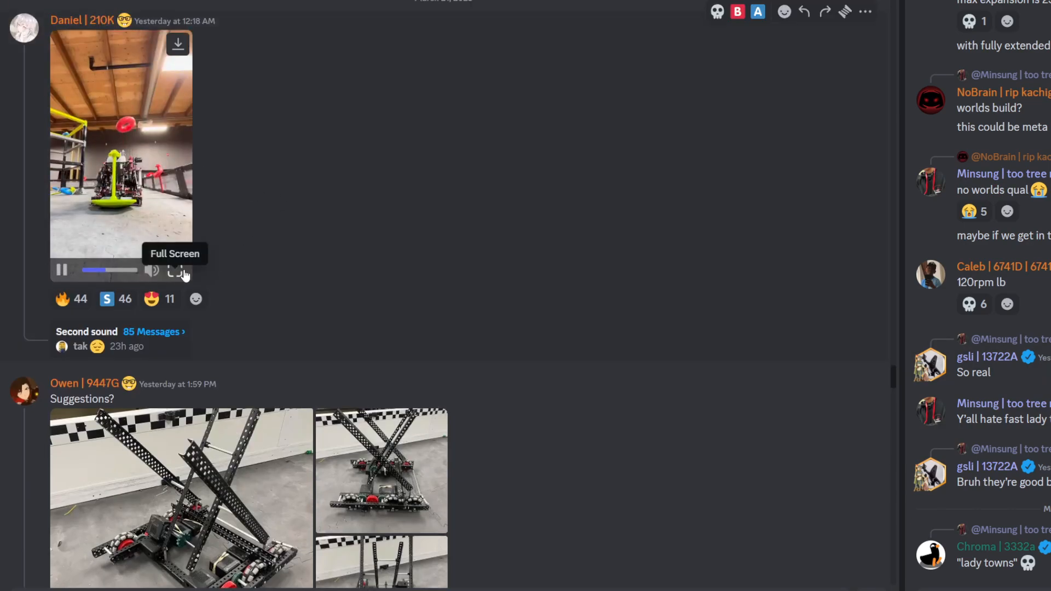
{"action": "left_click", "coordinate": [177, 271]}
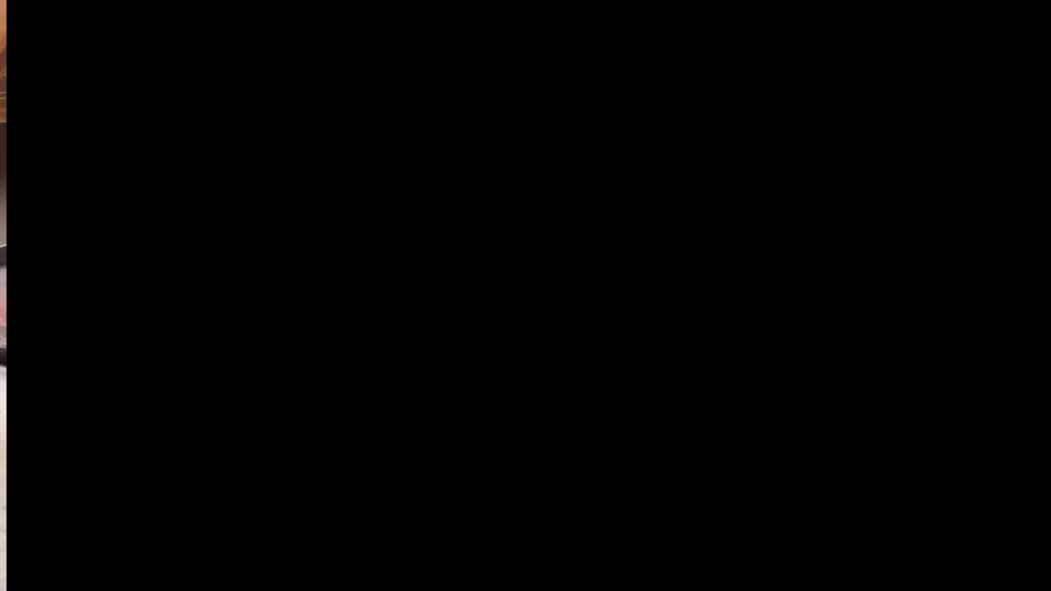